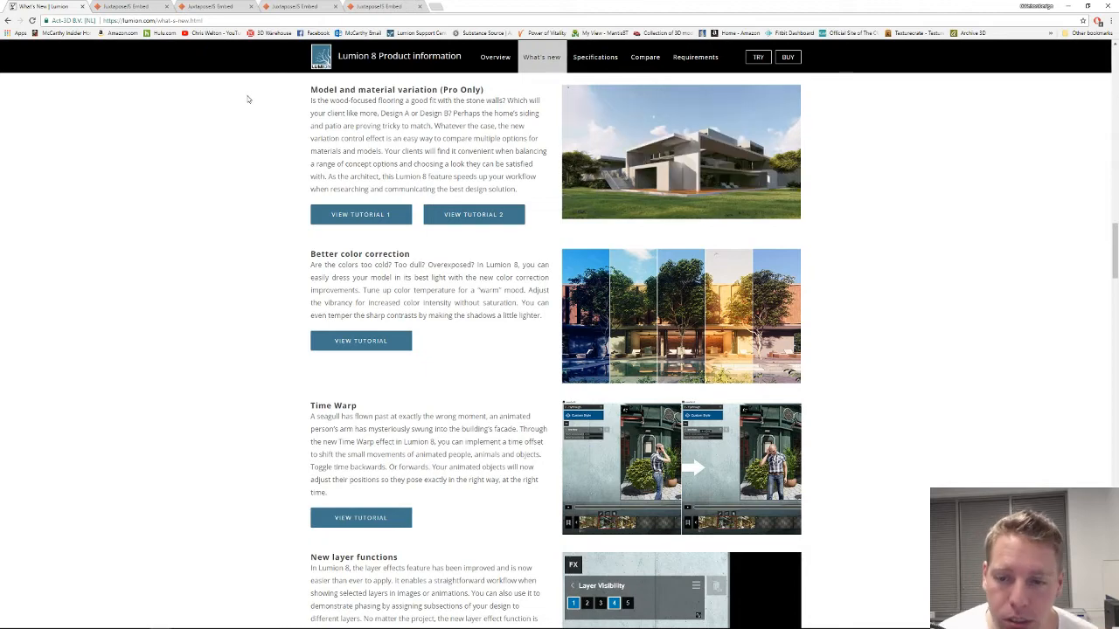
Scroll the Lumion 8 What's New page to the Better color correction section.
scroll("down", 3)
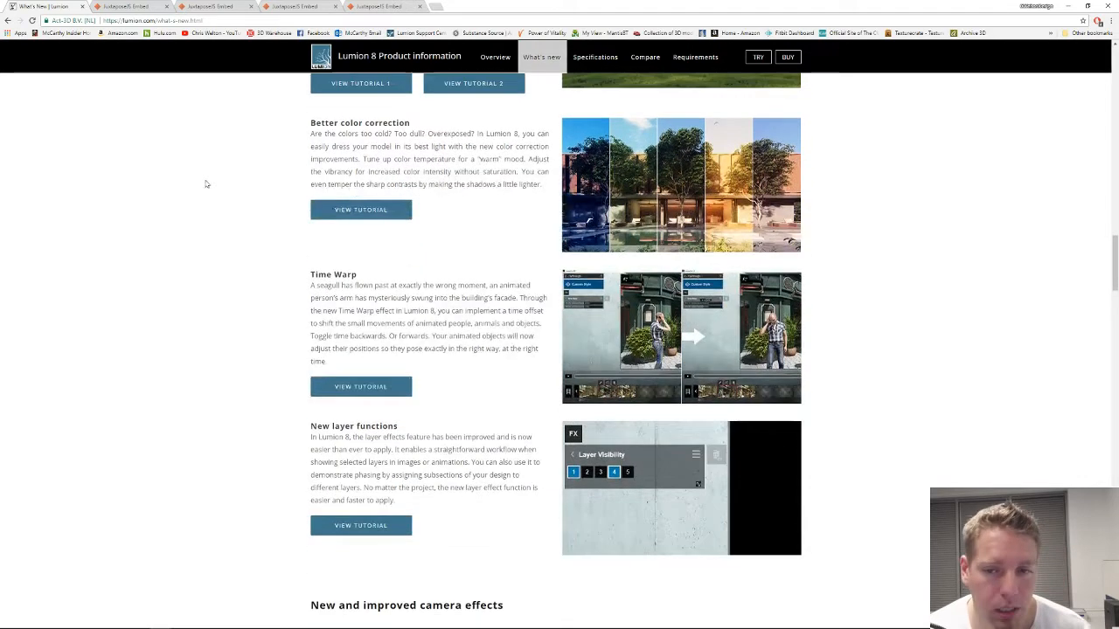
scroll("up", 3)
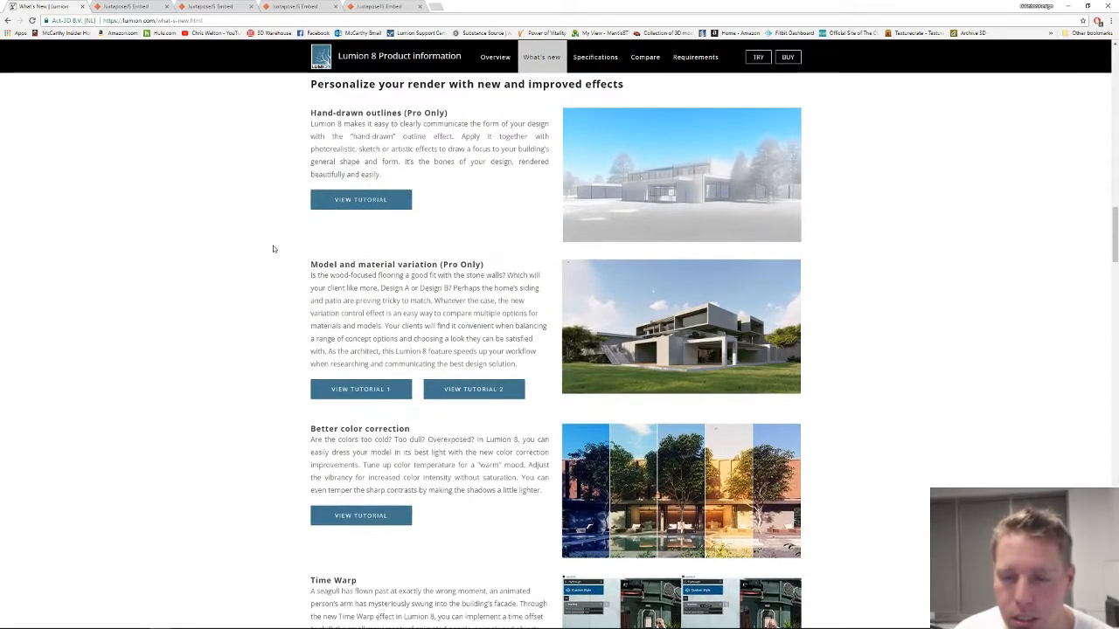
scroll("down", 3)
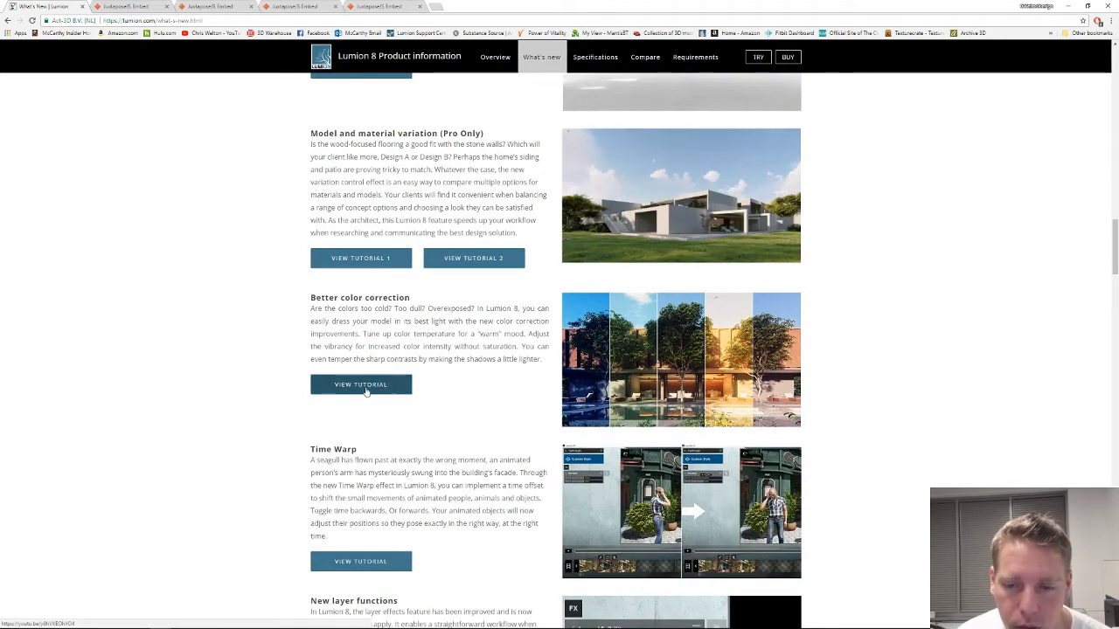
mouse_move(262, 290)
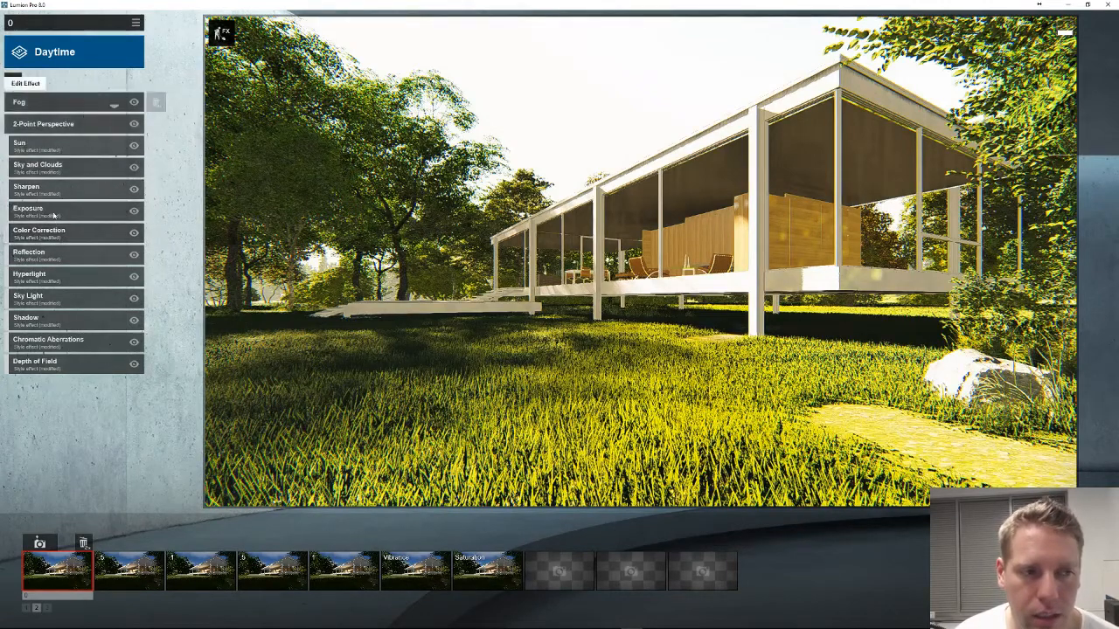
Apply the Daytime style to the new glass-house photo and bring up its Color Correction settings.
left_click(20, 52)
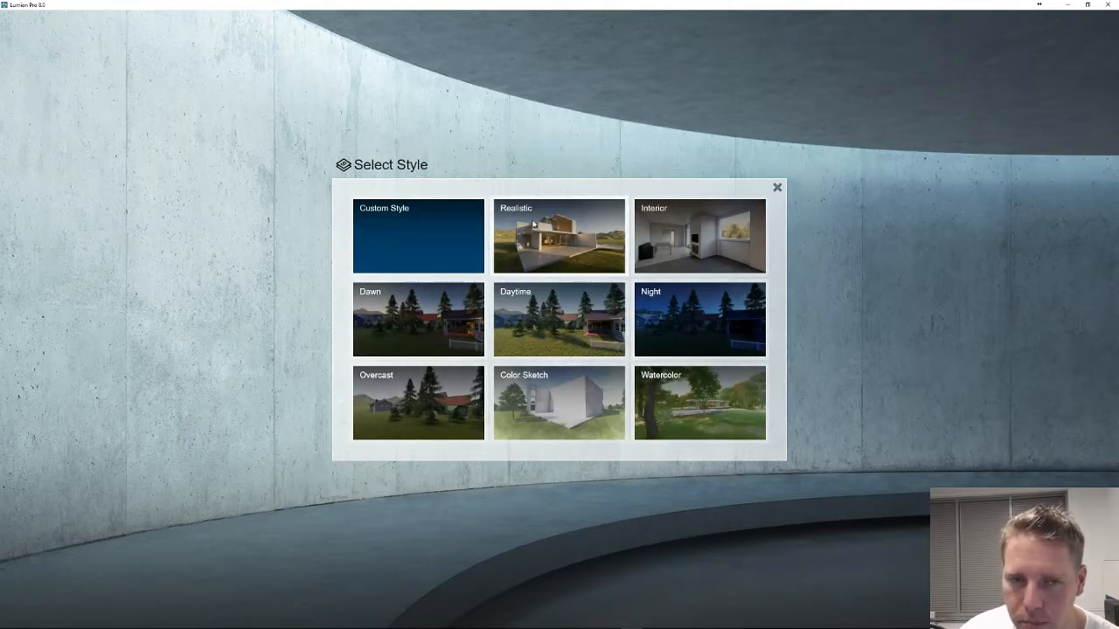
left_click(559, 318)
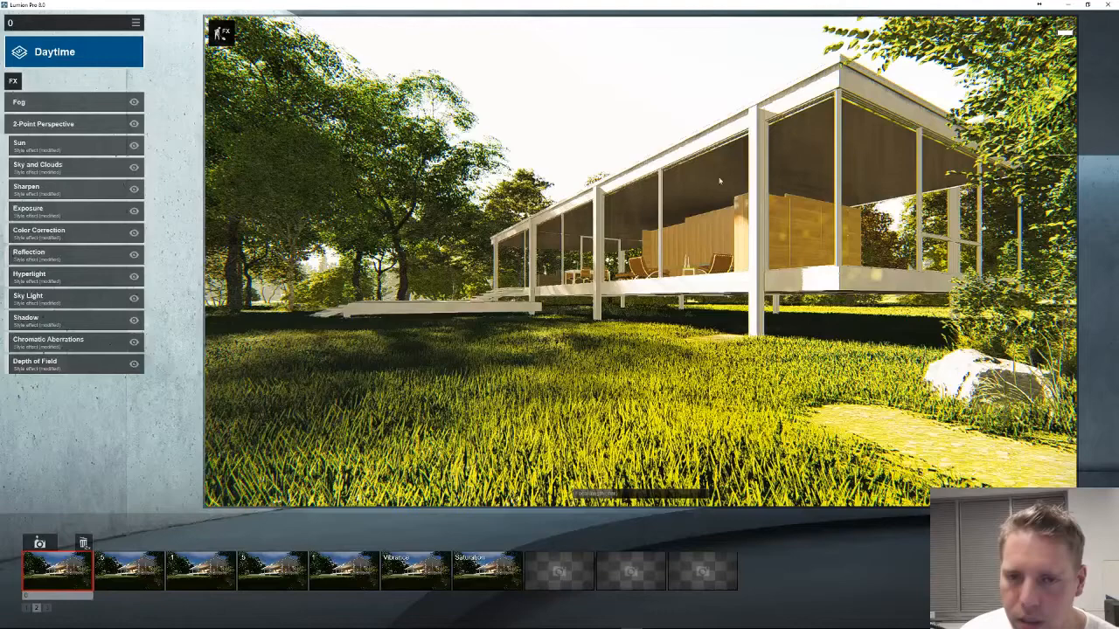
mouse_move(74, 236)
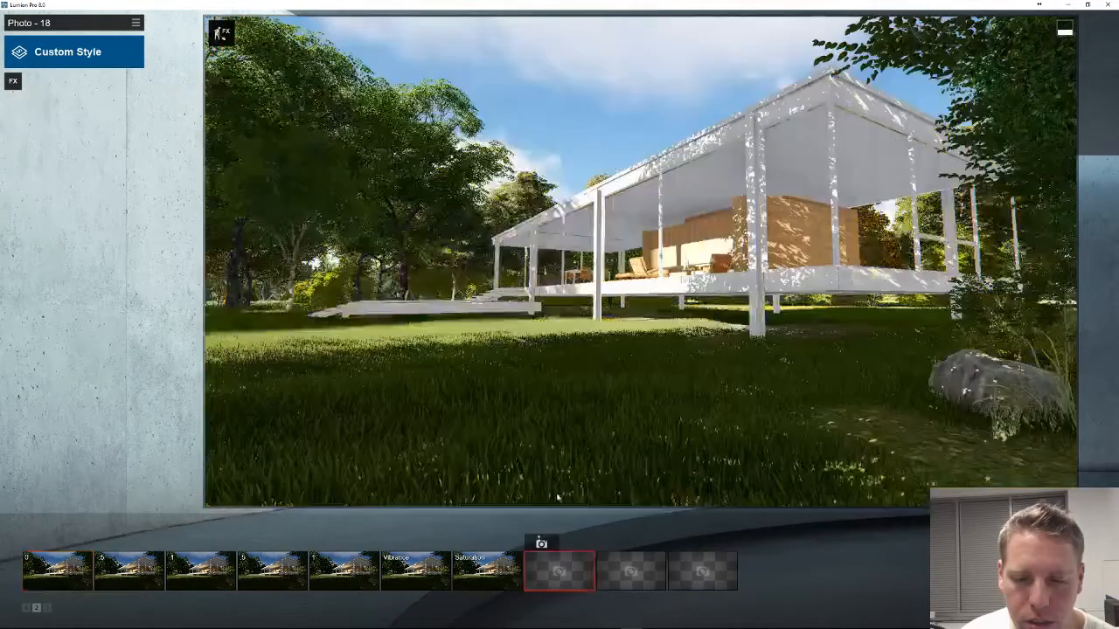
left_click(69, 53)
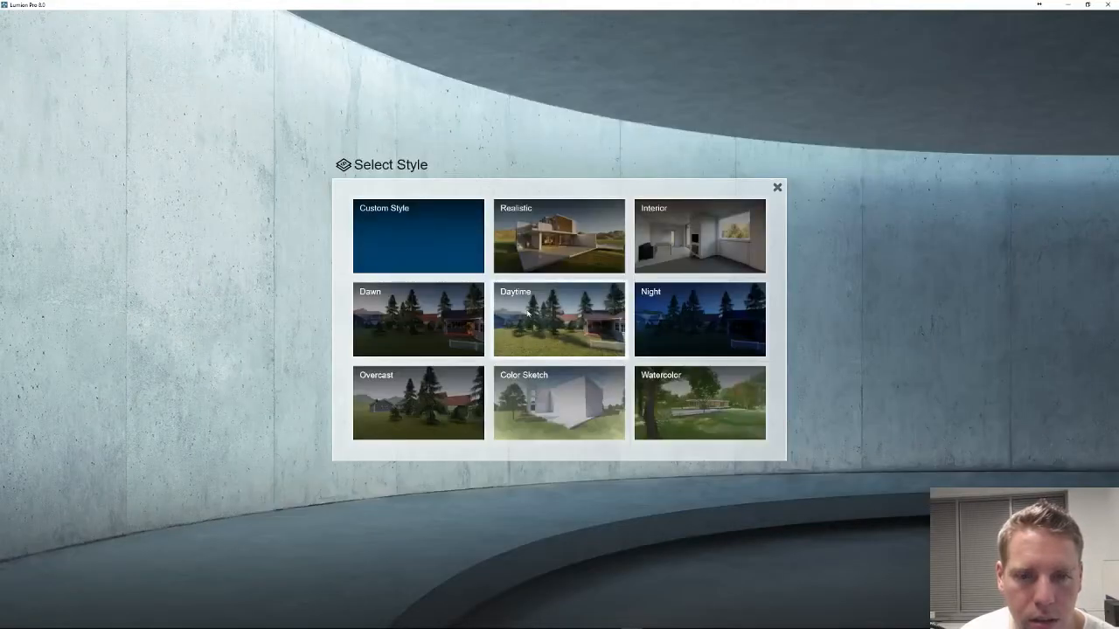
left_click(559, 318)
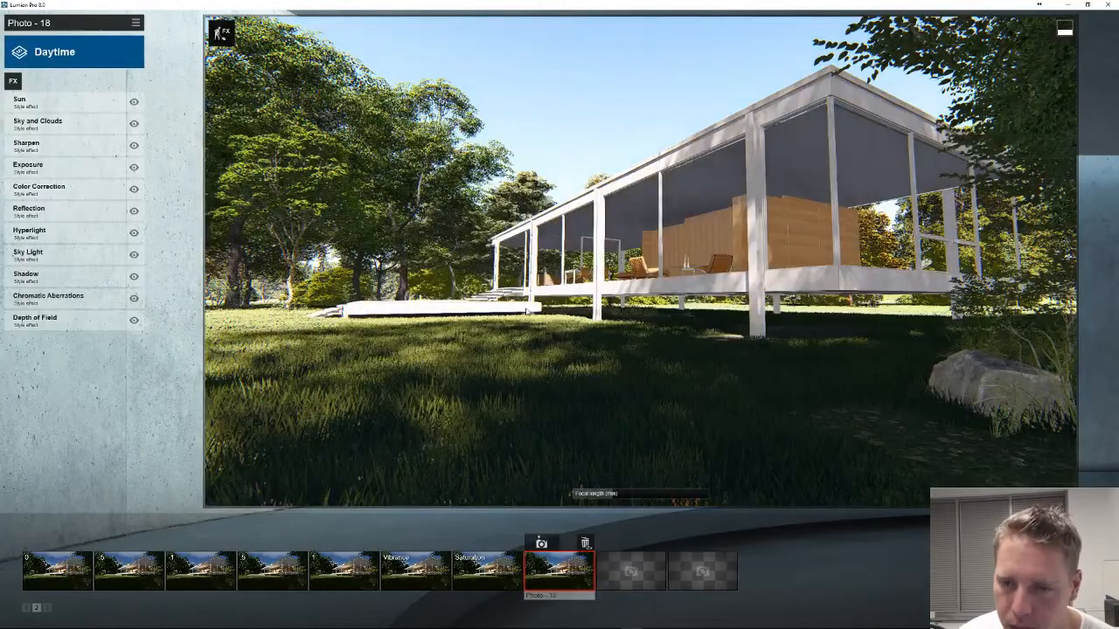
left_click(38, 189)
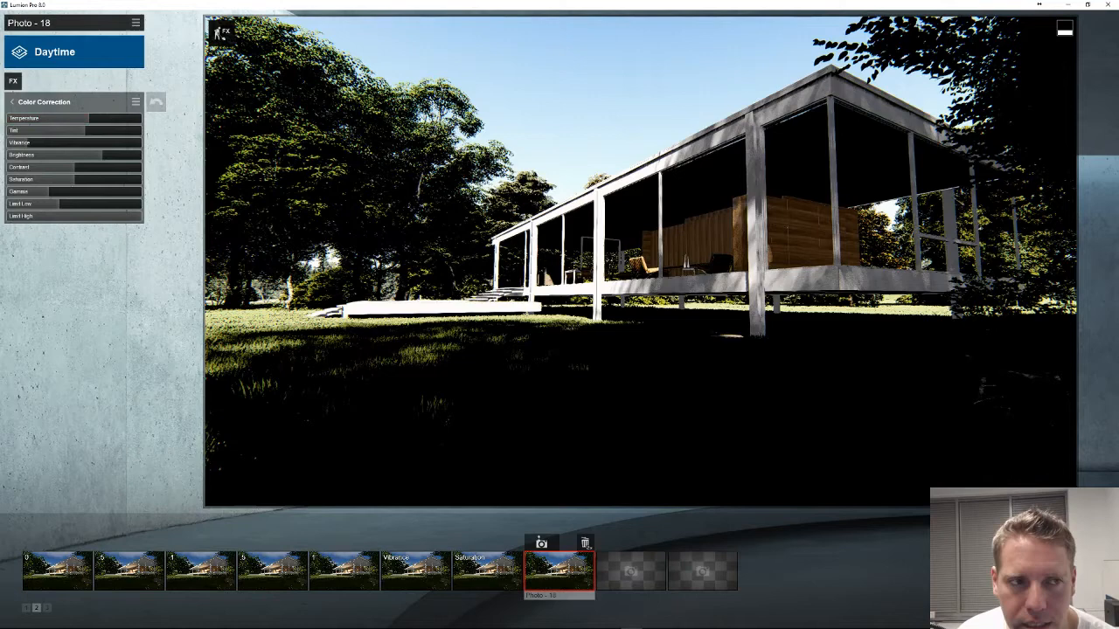
Review the Sky Light effect, then adjust the Temperature slider in Color Correction.
left_click(12, 101)
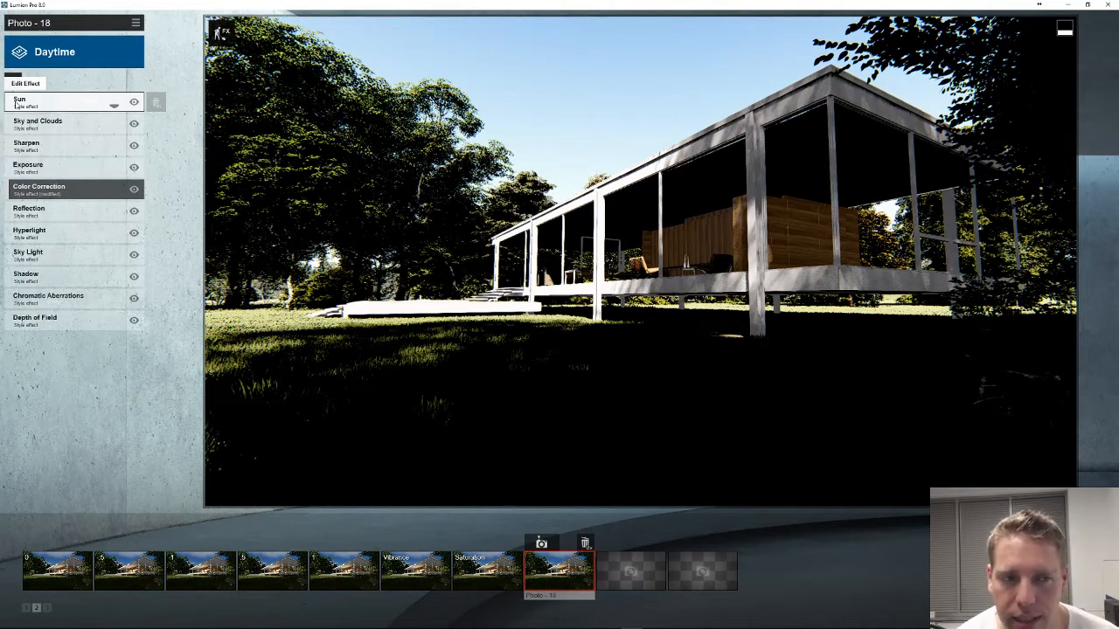
left_click(28, 252)
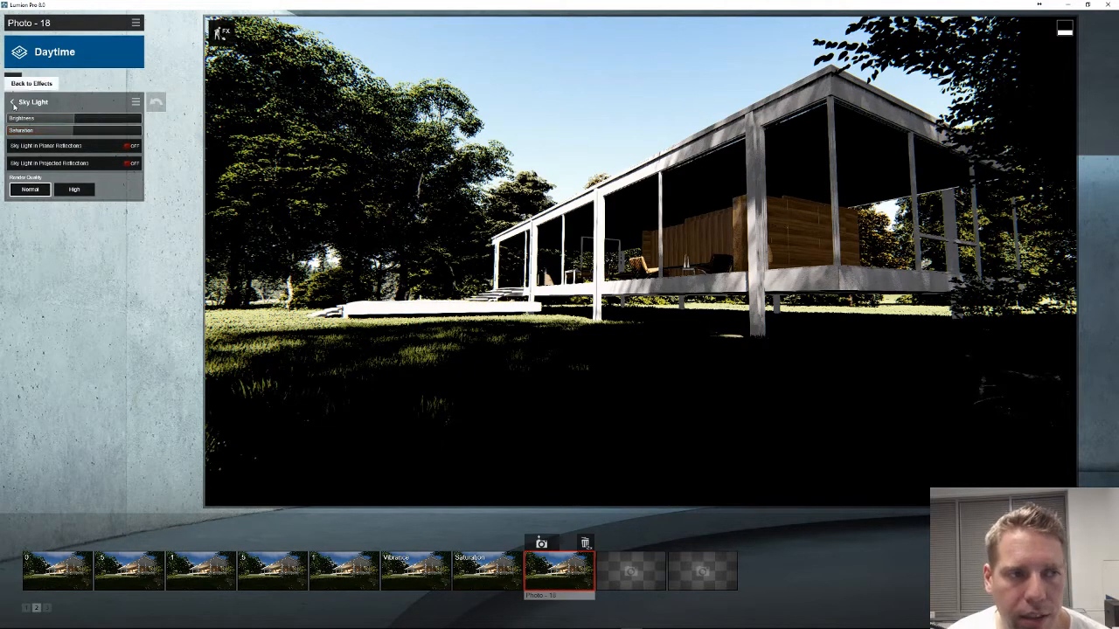
left_click(31, 84)
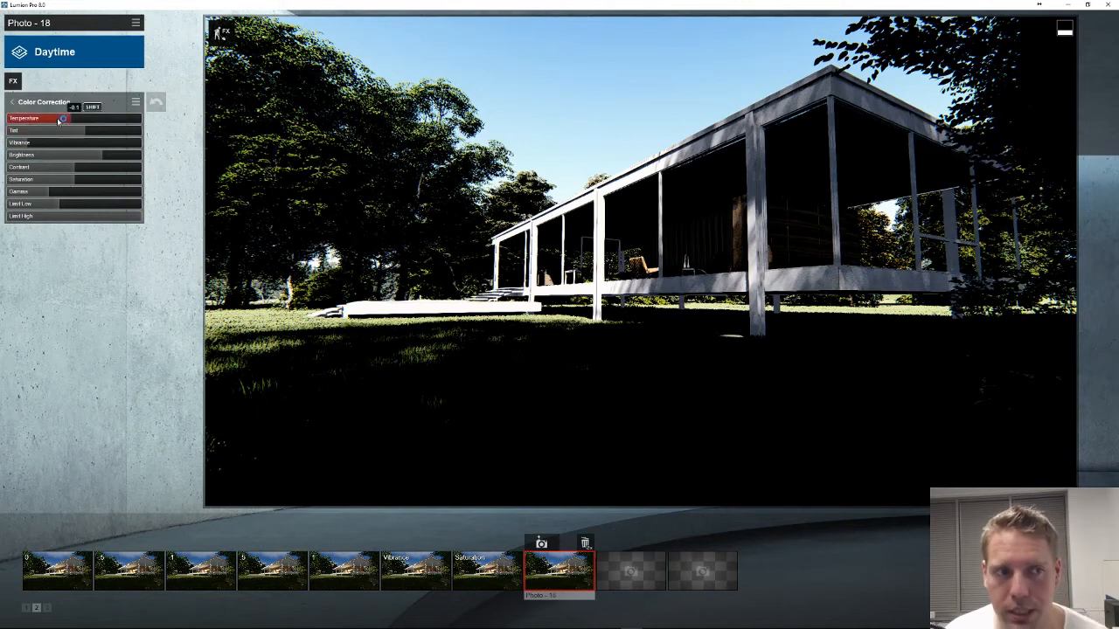
left_click_drag(61, 118, 79, 119)
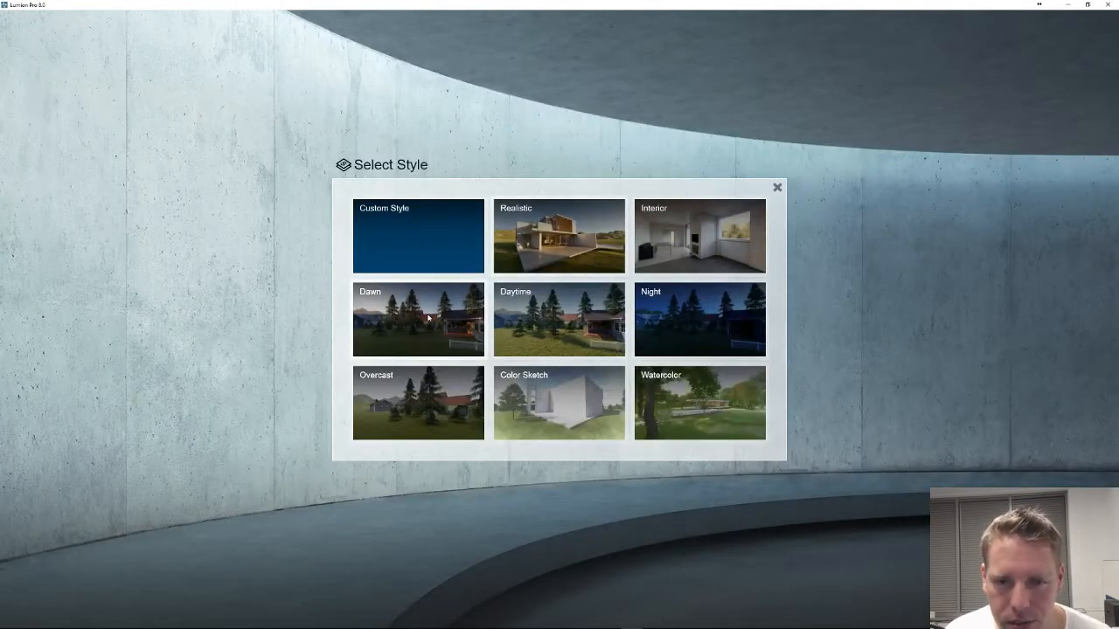
Try the Interior style, then switch to the first saved photo with its bluish Color Correction.
left_click(417, 318)
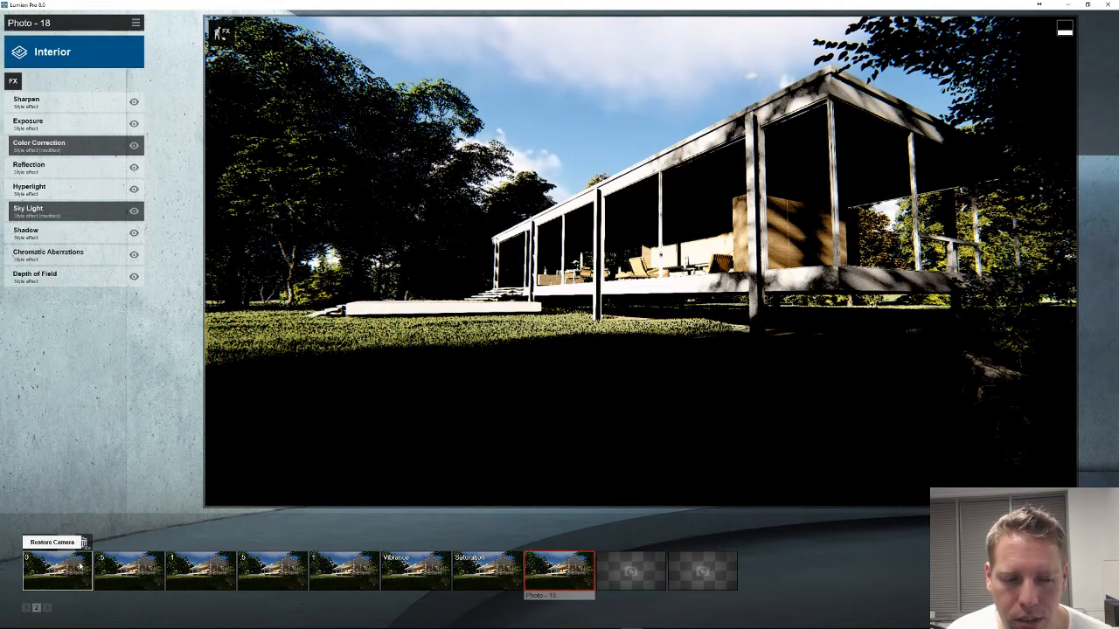
left_click(56, 569)
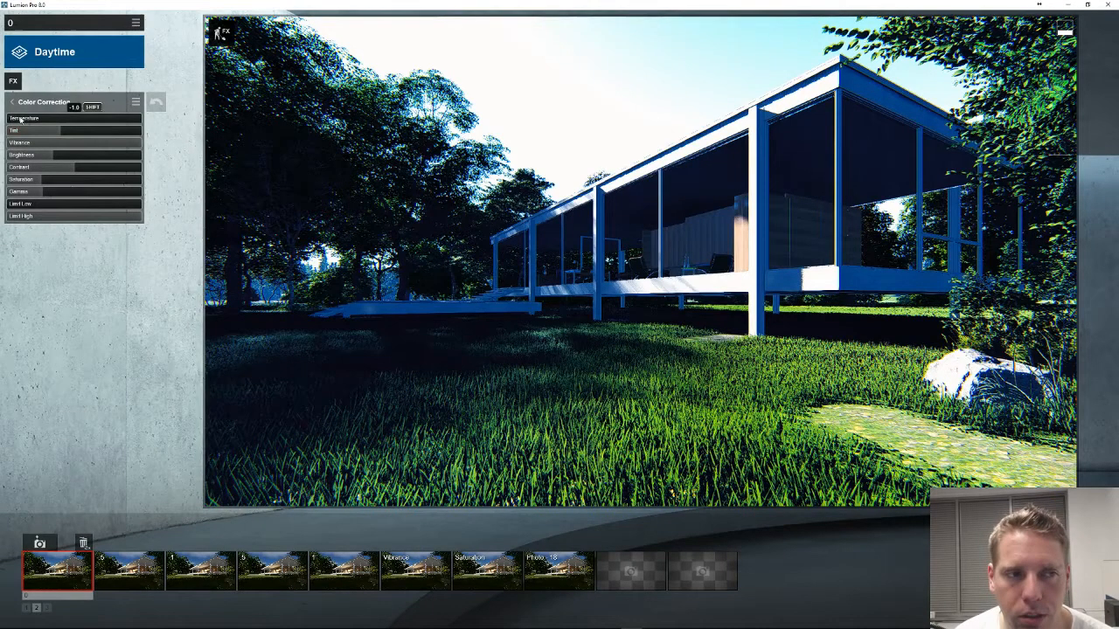
Raise the first photo's colour temperature to a warm yellow tone.
left_click_drag(35, 119, 67, 119)
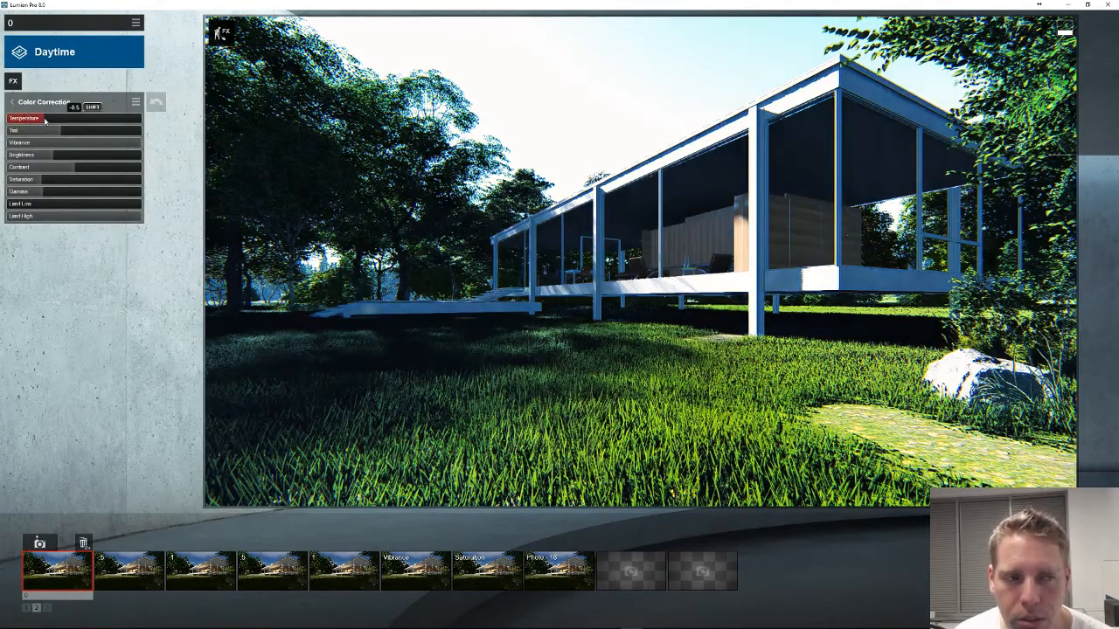
left_click_drag(26, 119, 35, 119)
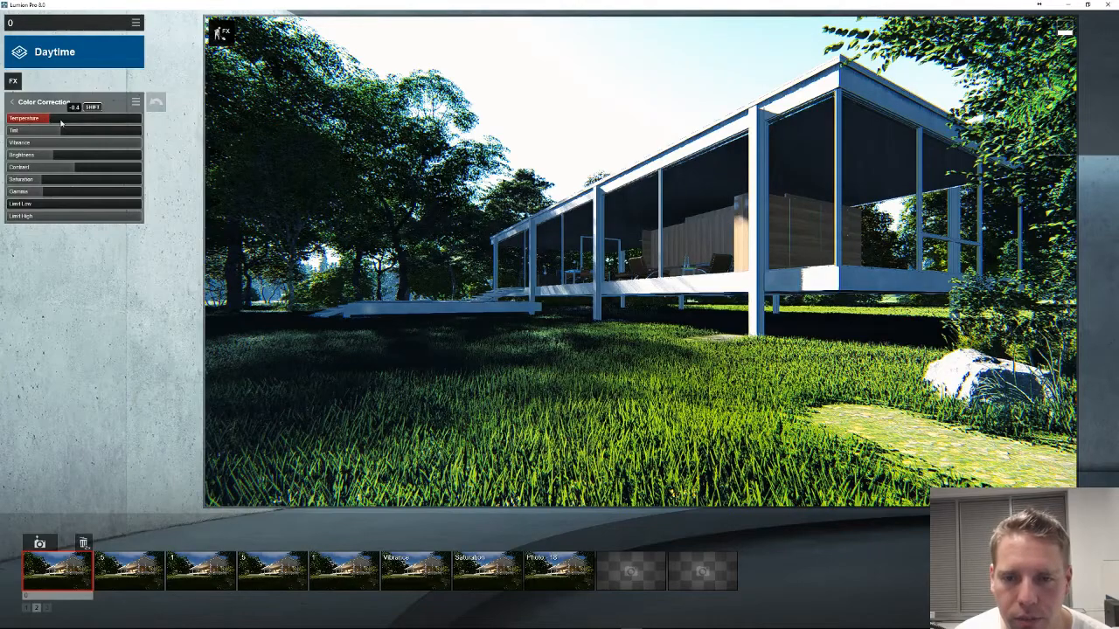
left_click_drag(61, 119, 136, 119)
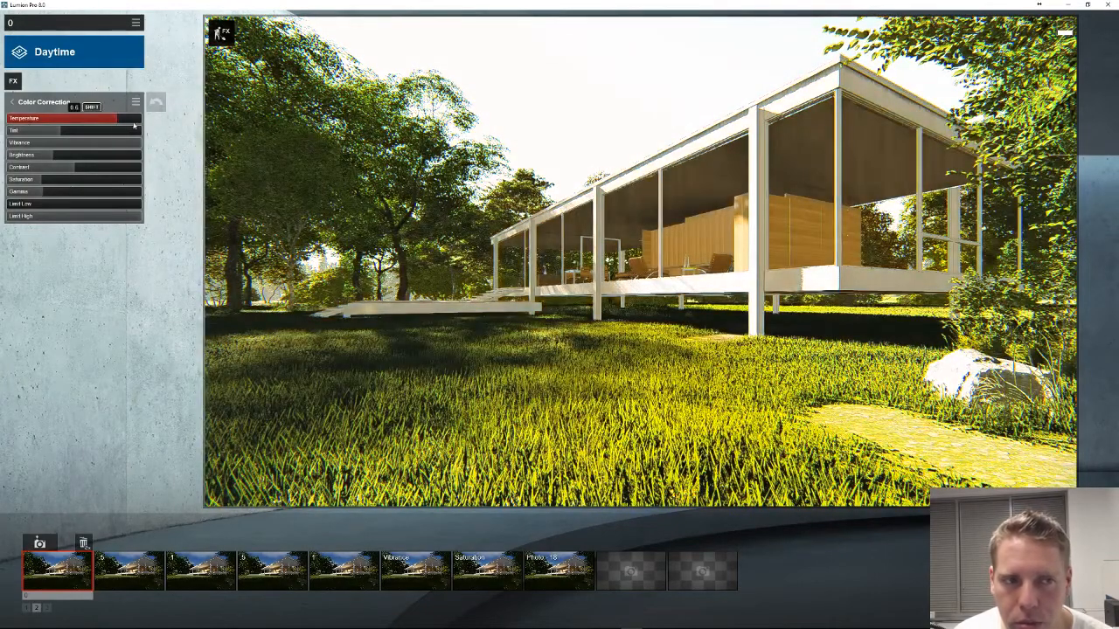
left_click_drag(136, 124, 73, 124)
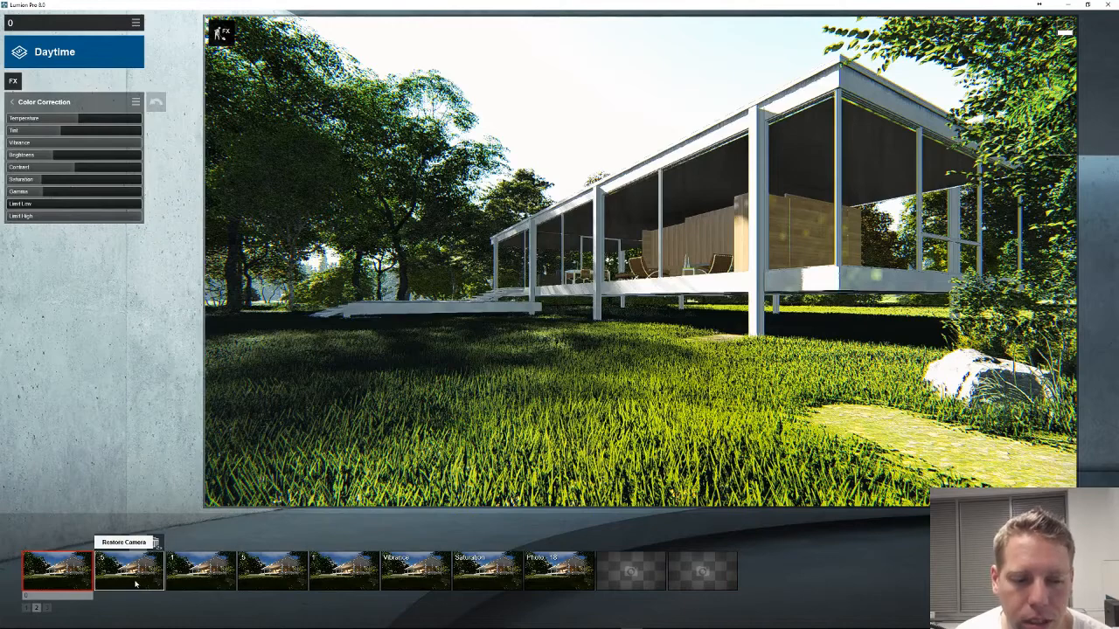
Compare the second and third saved photos from the photo strip.
left_click(10, 101)
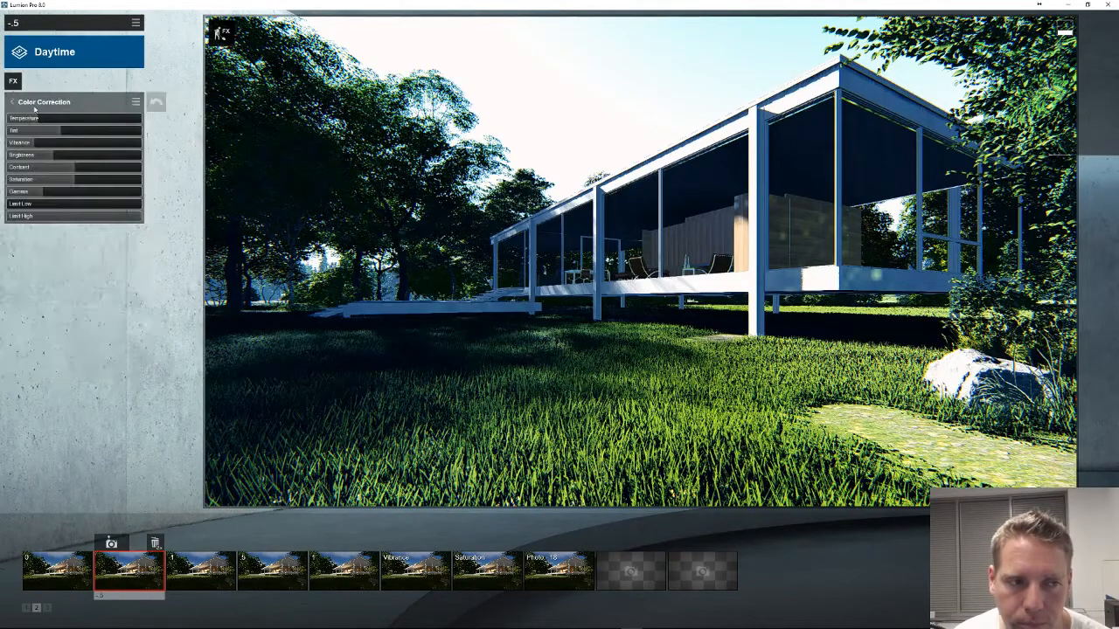
left_click(201, 569)
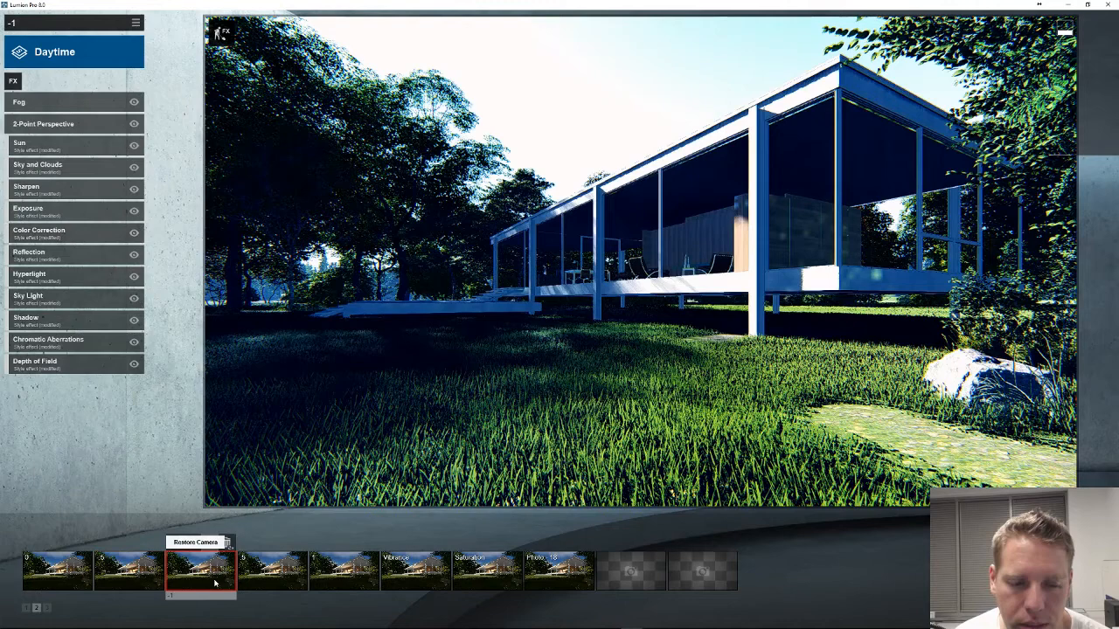
left_click(273, 570)
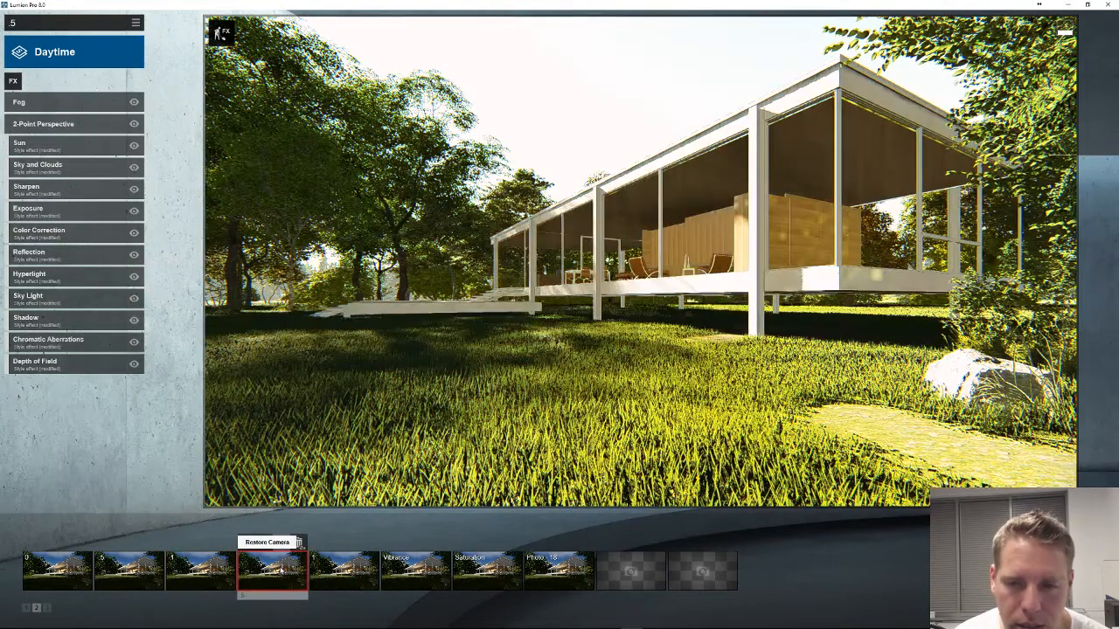
left_click(342, 569)
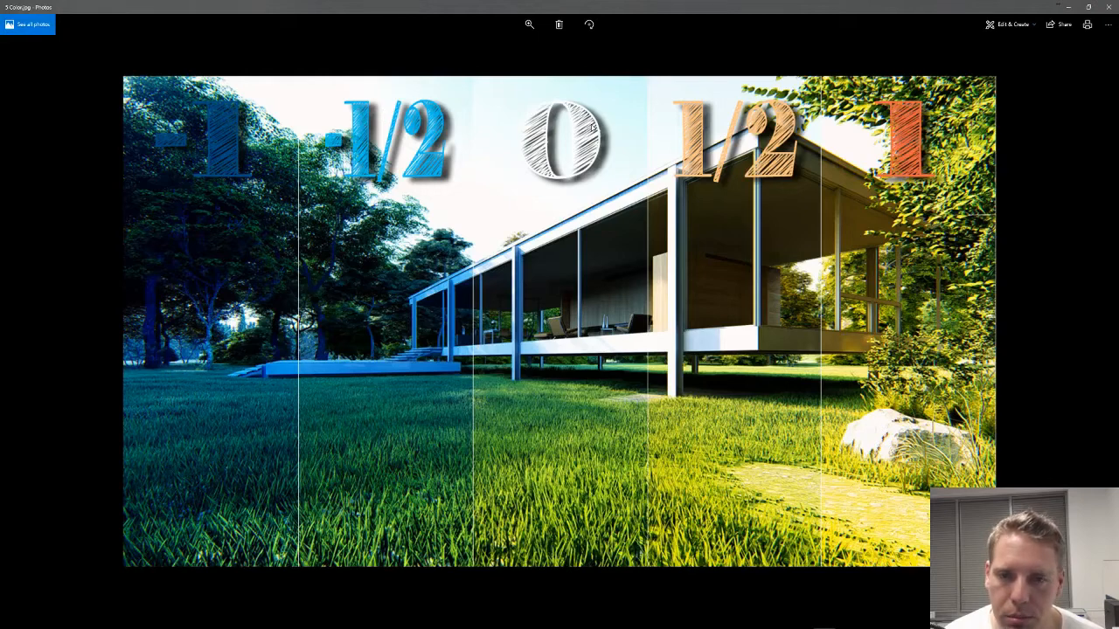
mouse_move(622, 307)
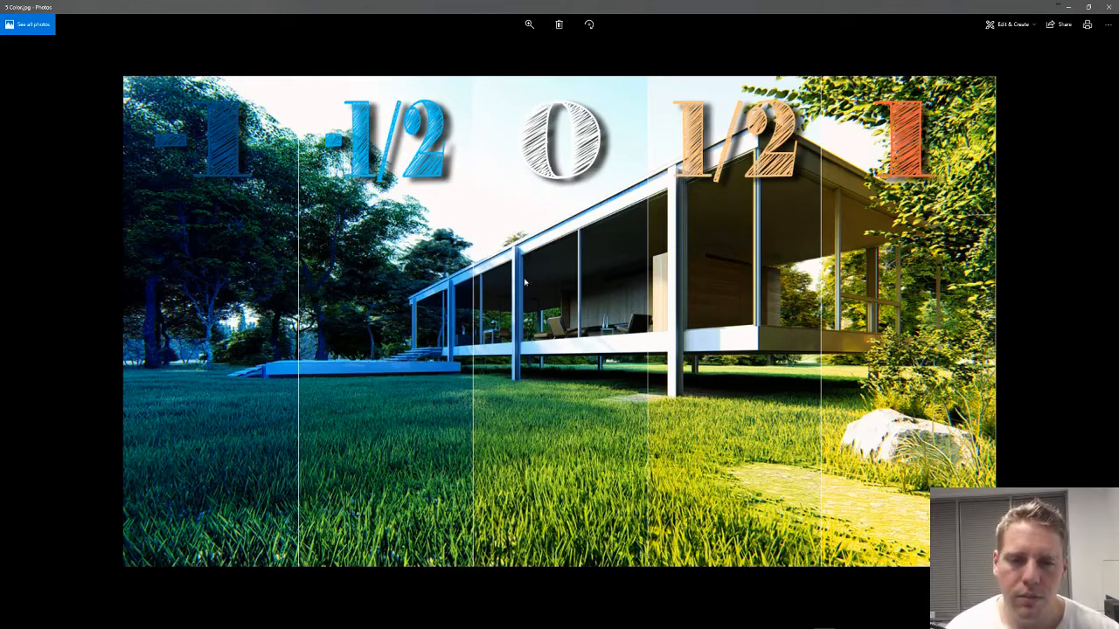
mouse_move(411, 324)
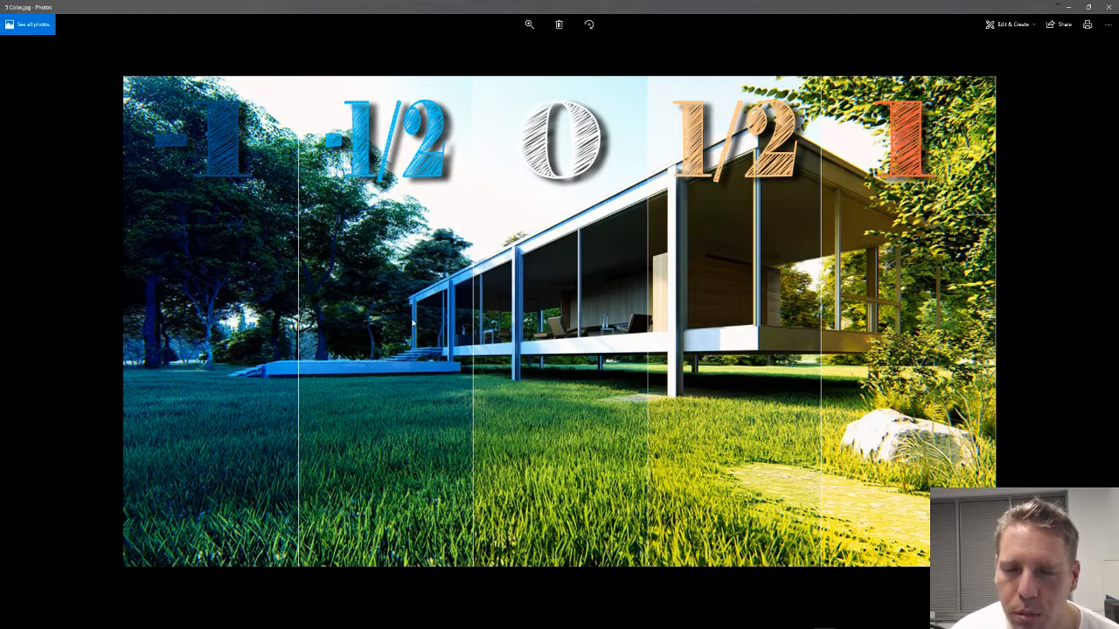
mouse_move(335, 138)
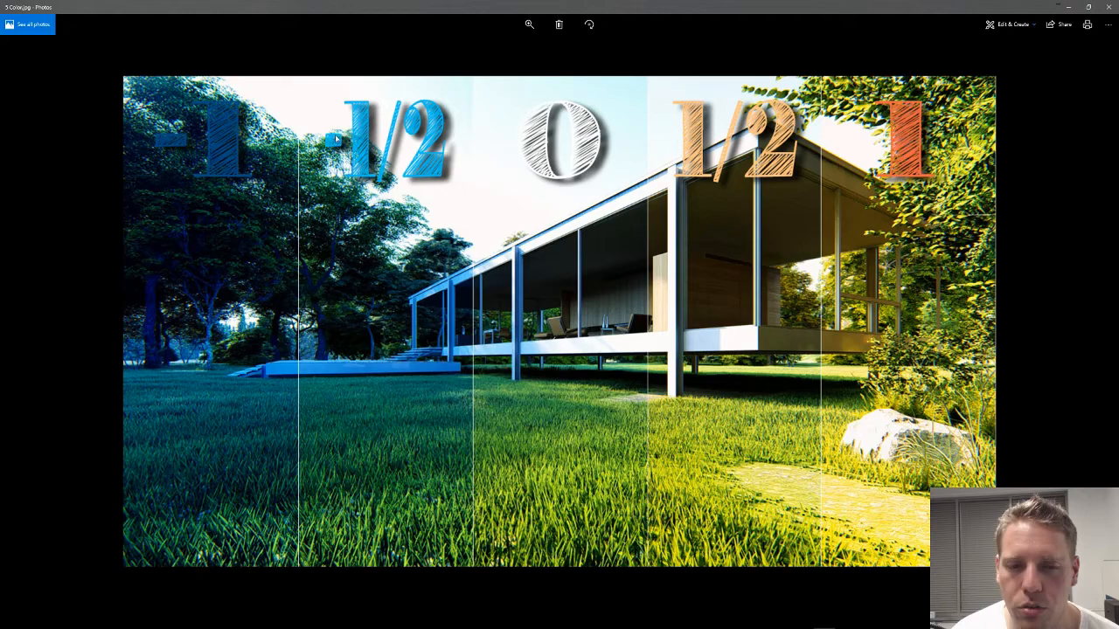
mouse_move(1030, 10)
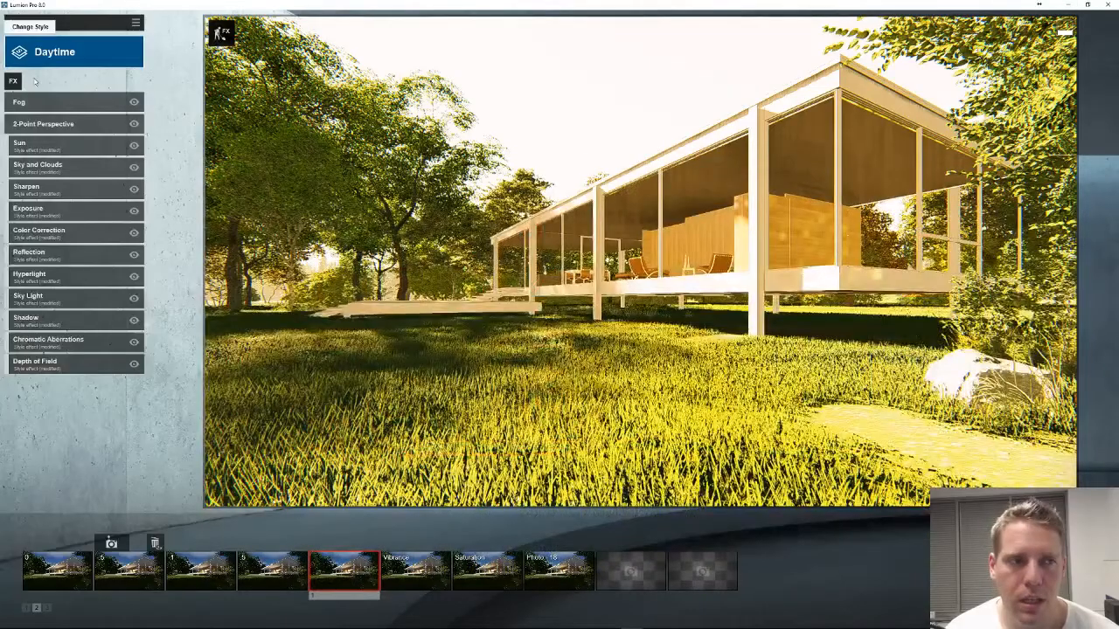
left_click(14, 80)
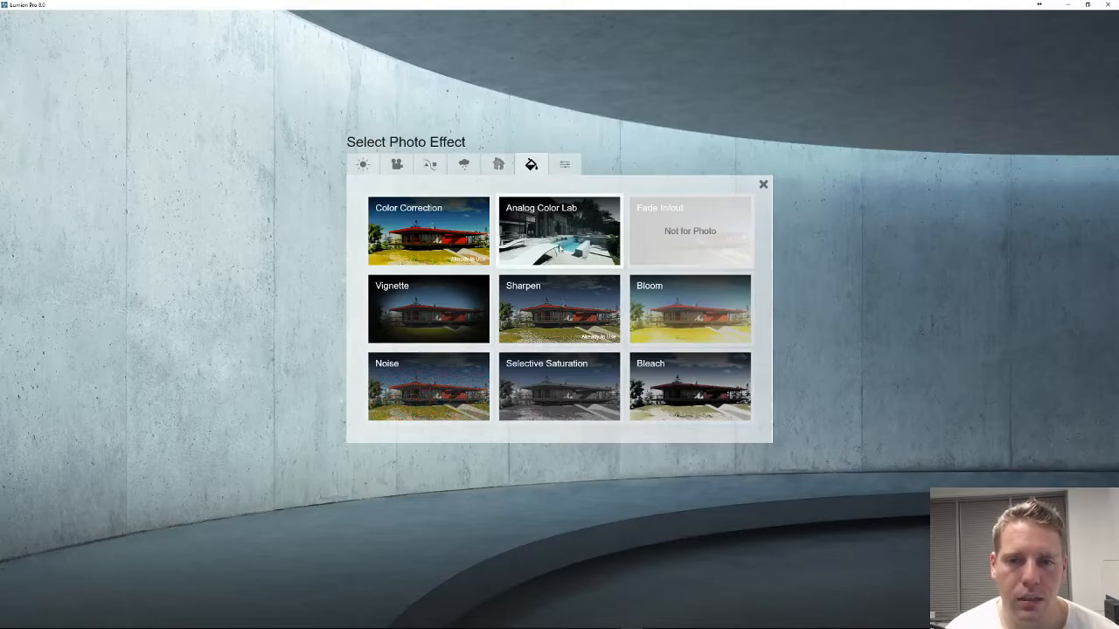
left_click(559, 231)
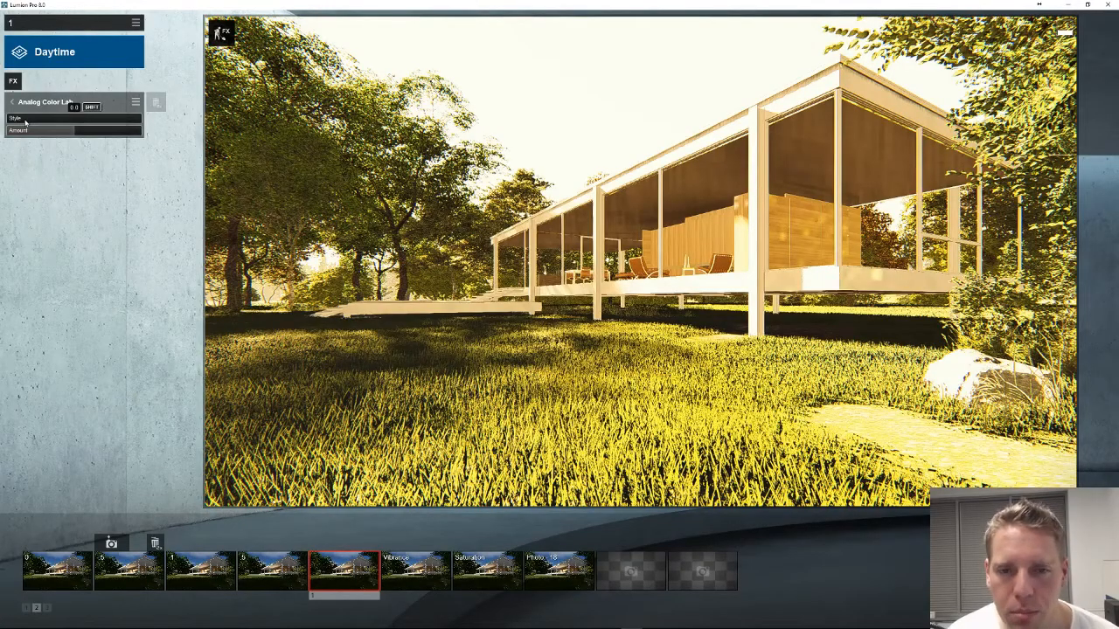
left_click_drag(27, 119, 103, 119)
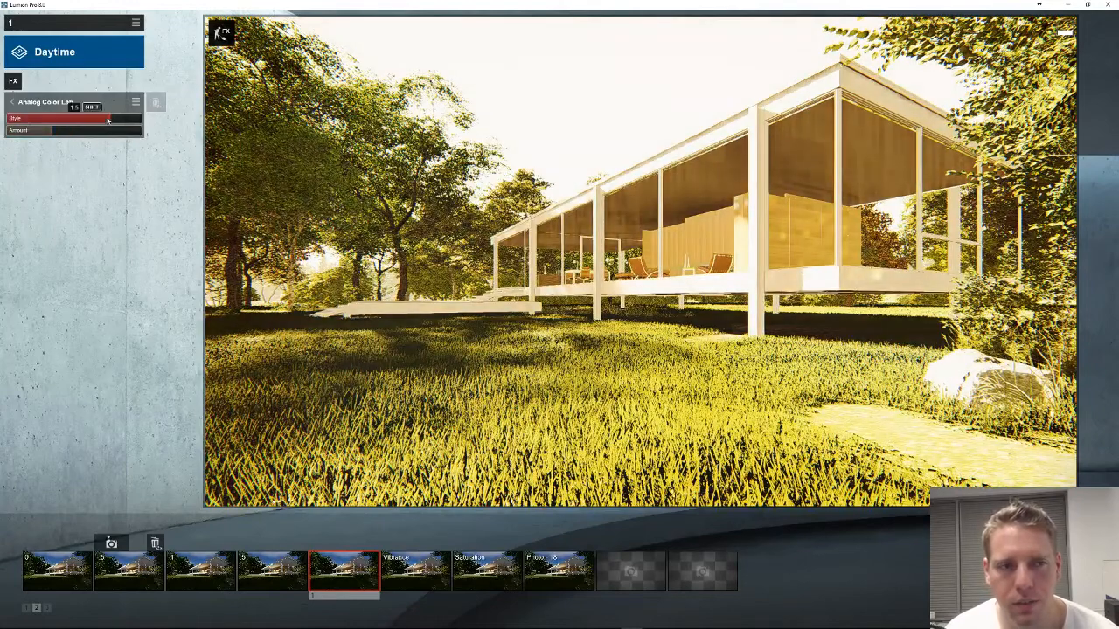
left_click_drag(105, 119, 56, 119)
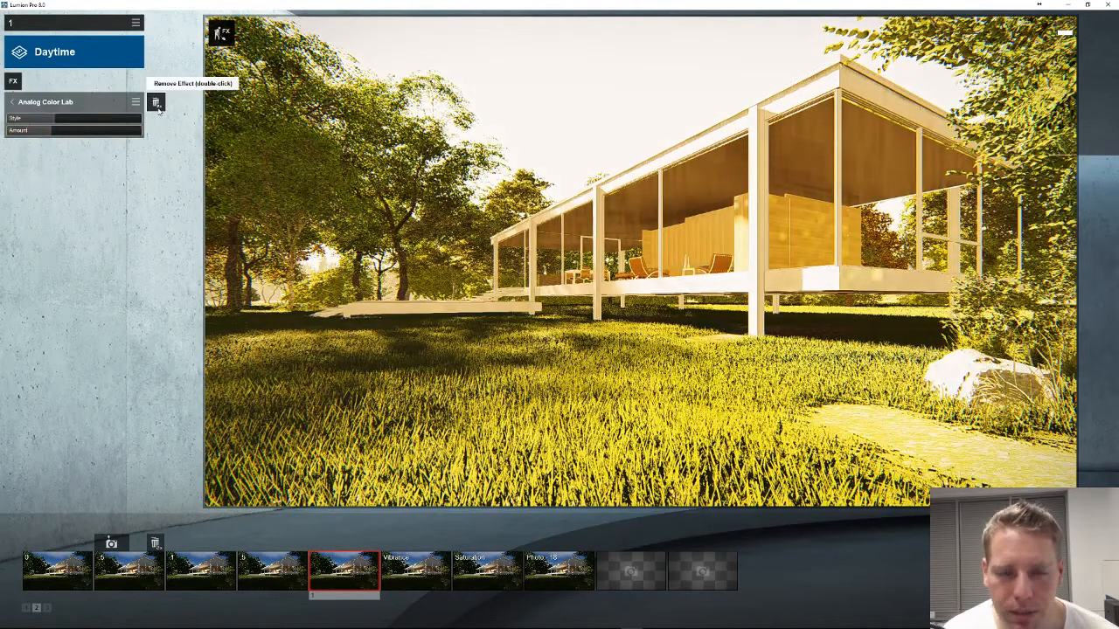
mouse_move(156, 101)
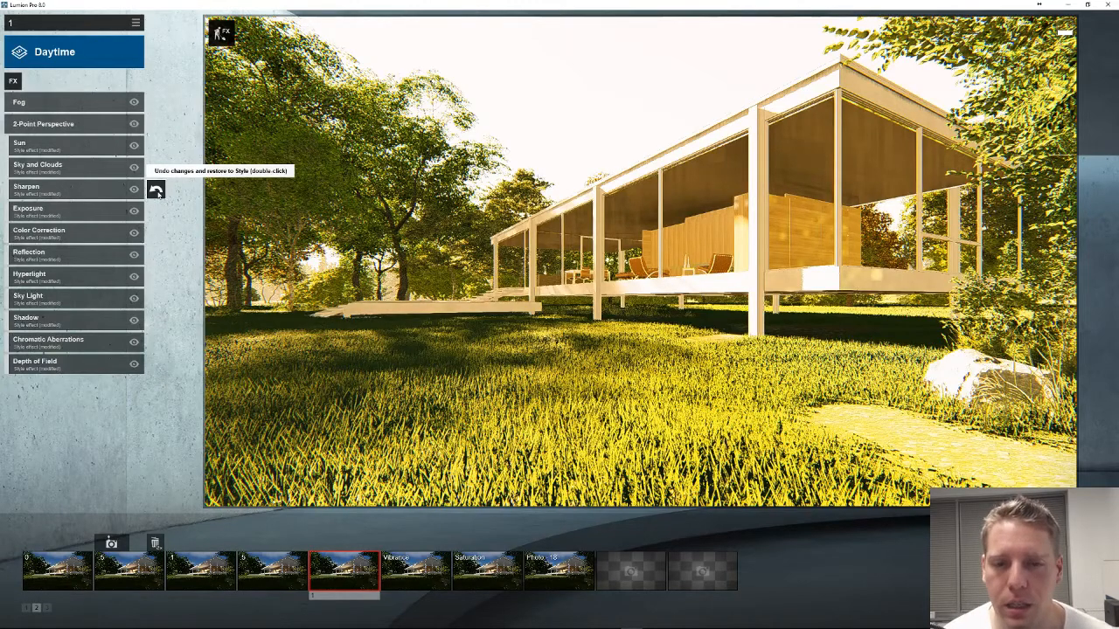
mouse_move(183, 77)
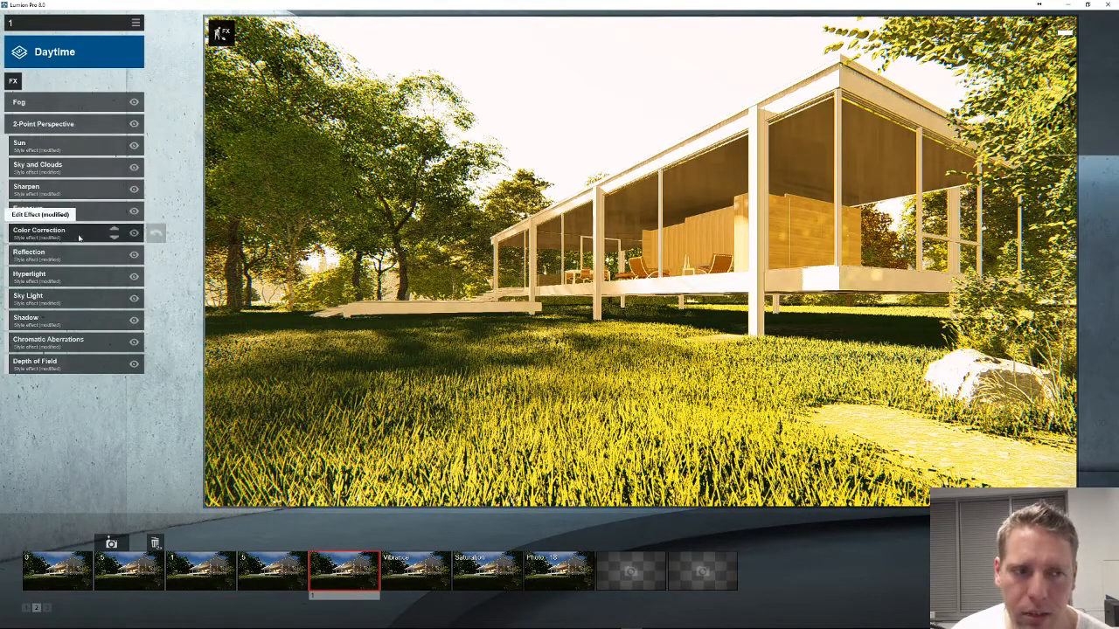
Tweak the yellow render's saturation and other Color Correction sliders, then show the naturally lit first photo.
left_click(39, 231)
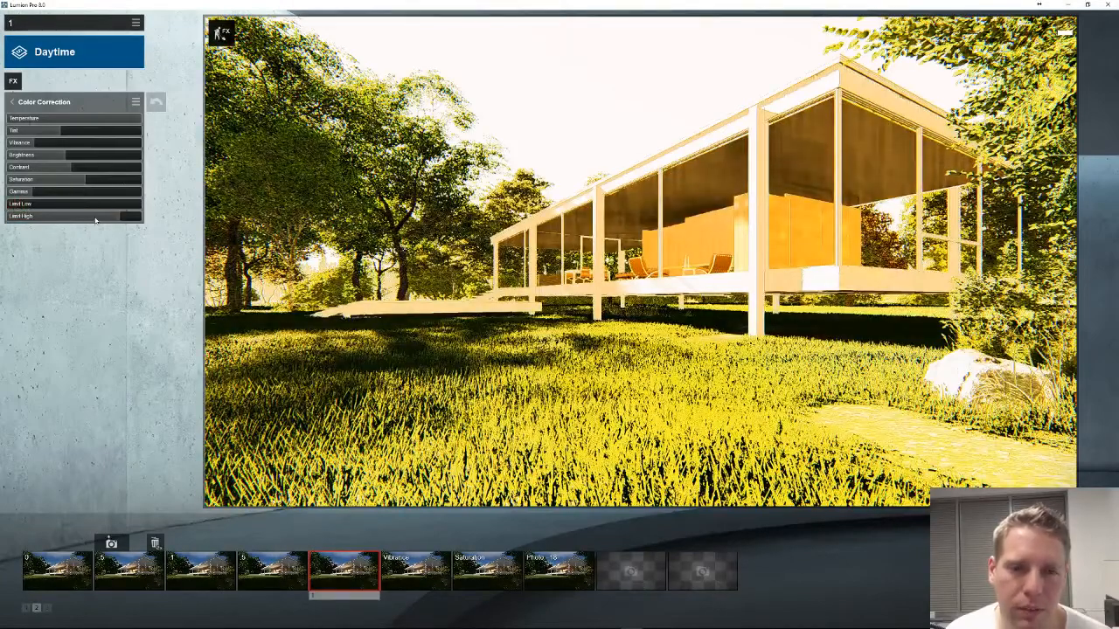
left_click_drag(66, 154, 59, 154)
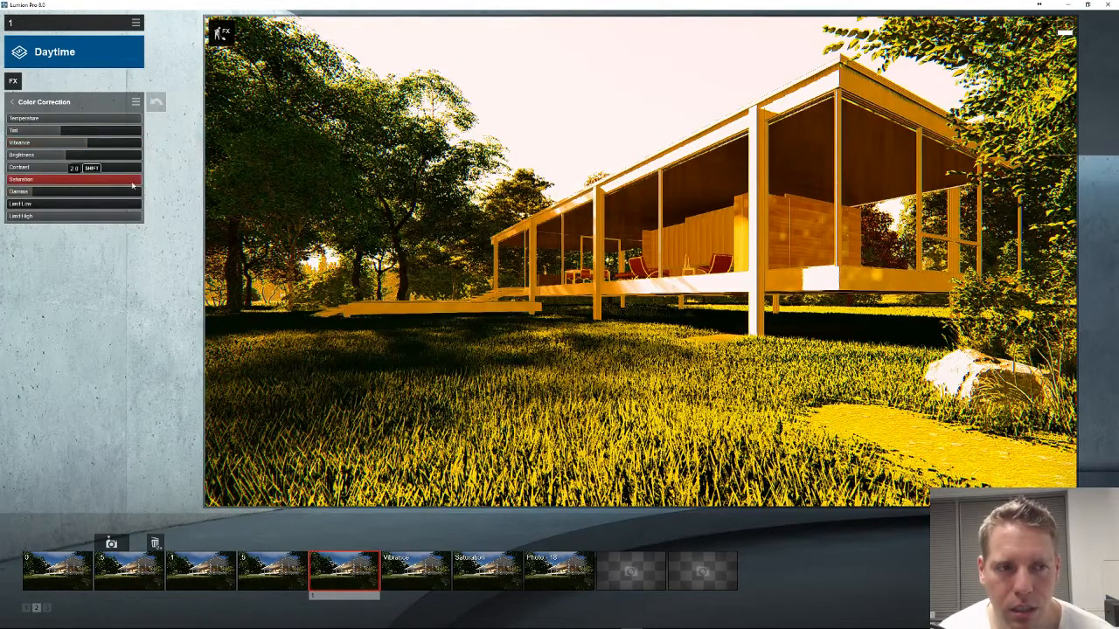
left_click_drag(131, 178, 91, 178)
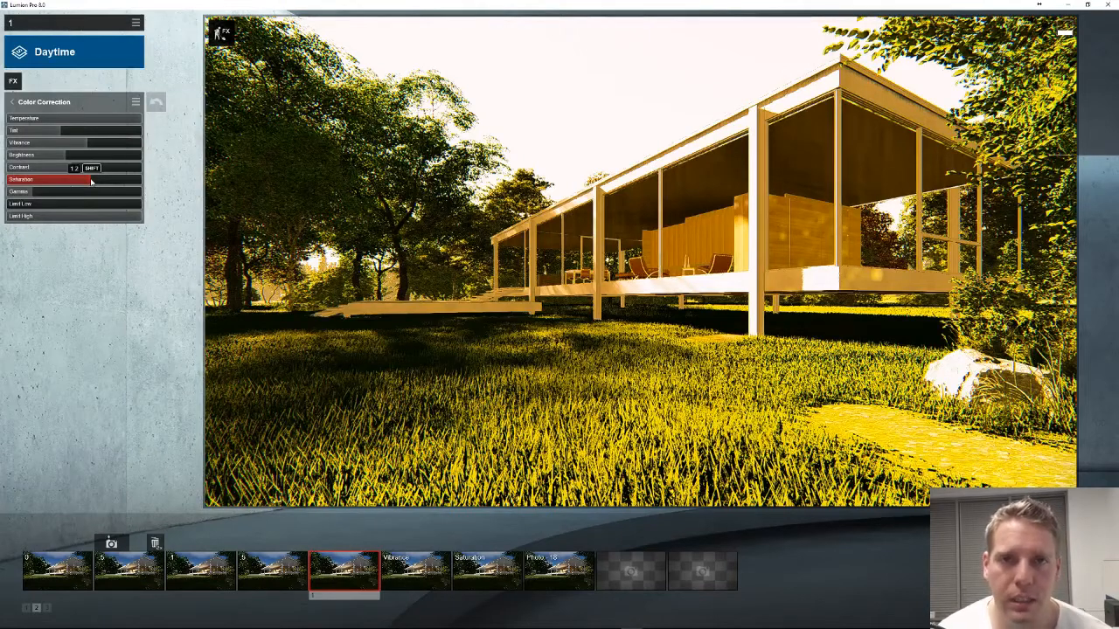
left_click_drag(87, 178, 79, 178)
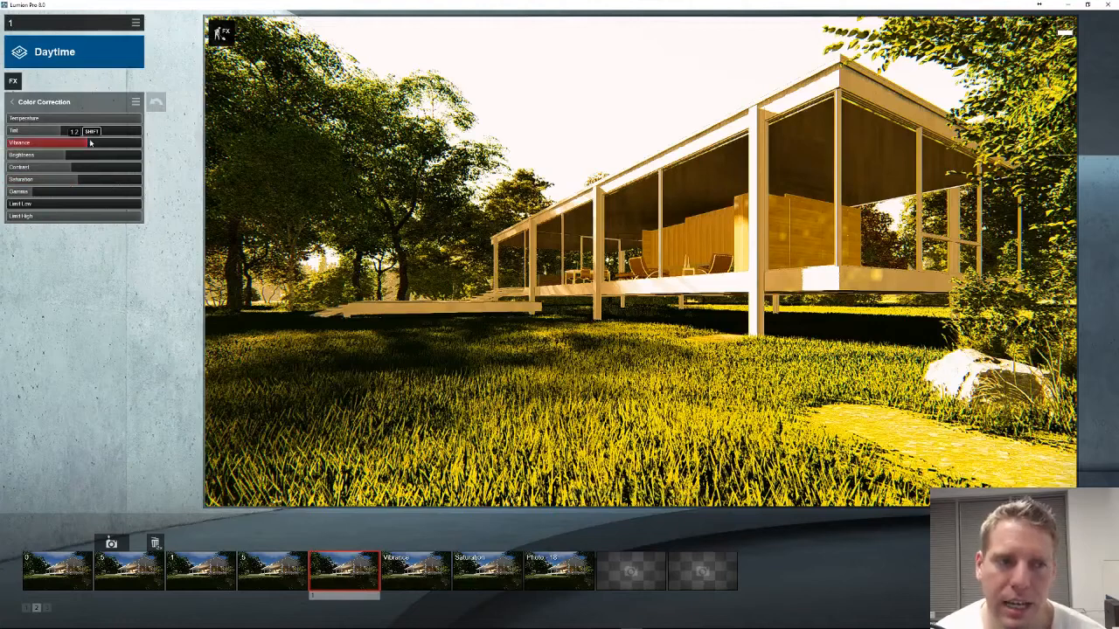
left_click_drag(91, 144, 119, 143)
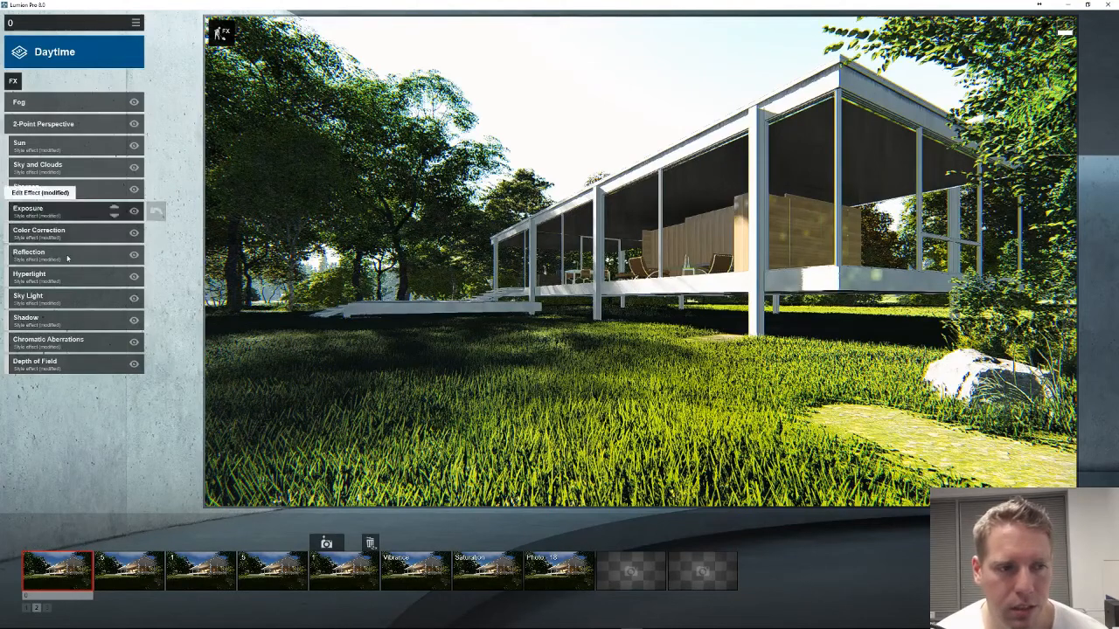
Check Color Correction on the first photo, then bring up the Juxtapose before/after comparison in Chrome.
left_click(38, 231)
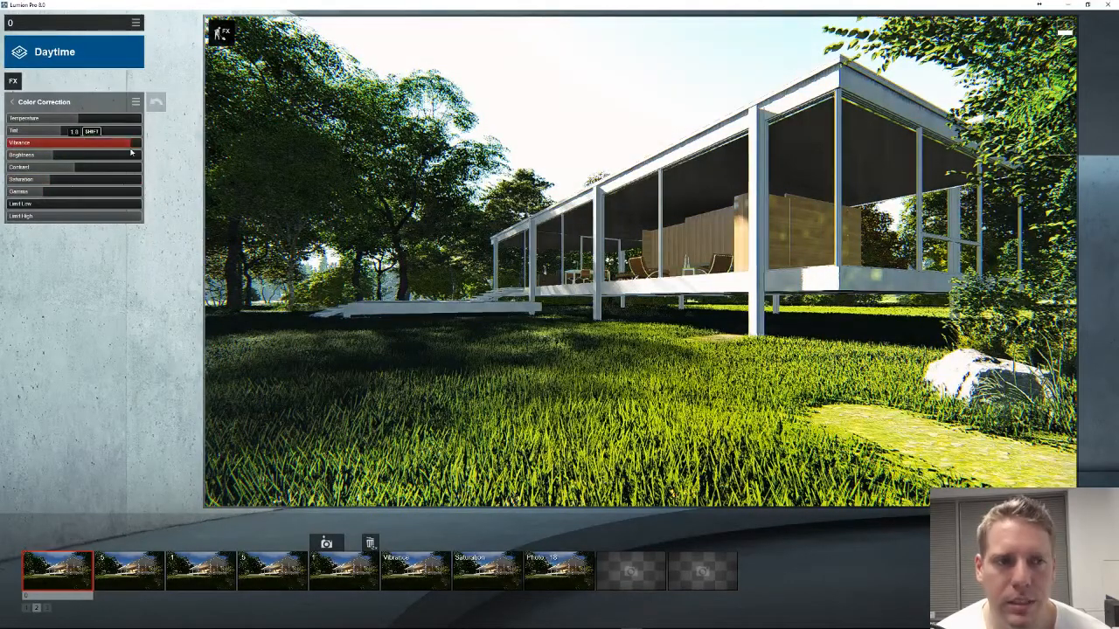
left_click(74, 143)
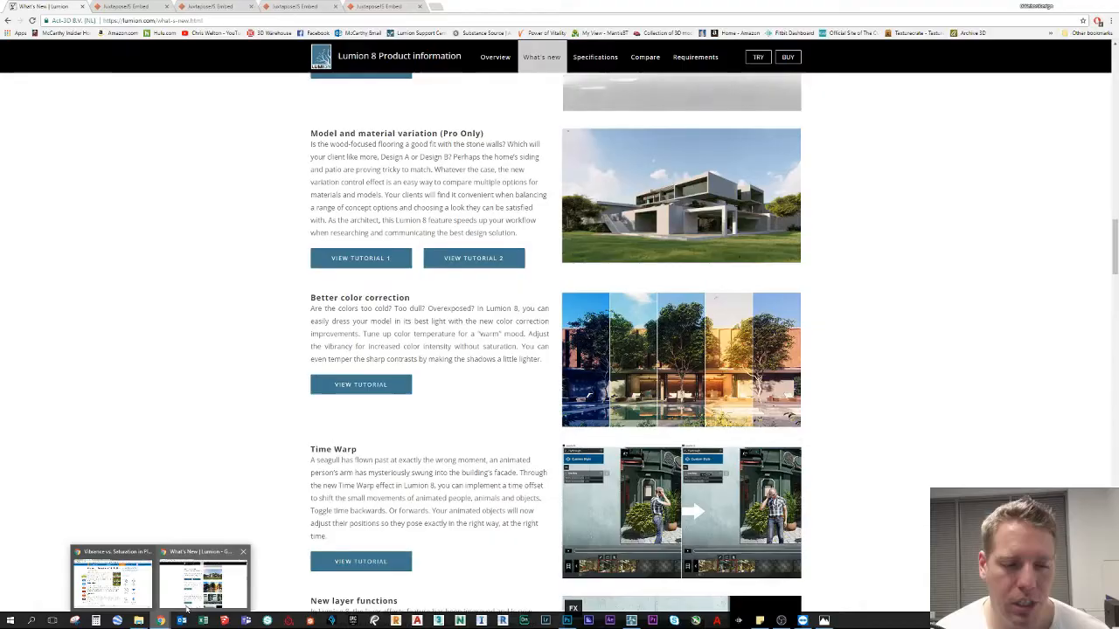
scroll("up", 3)
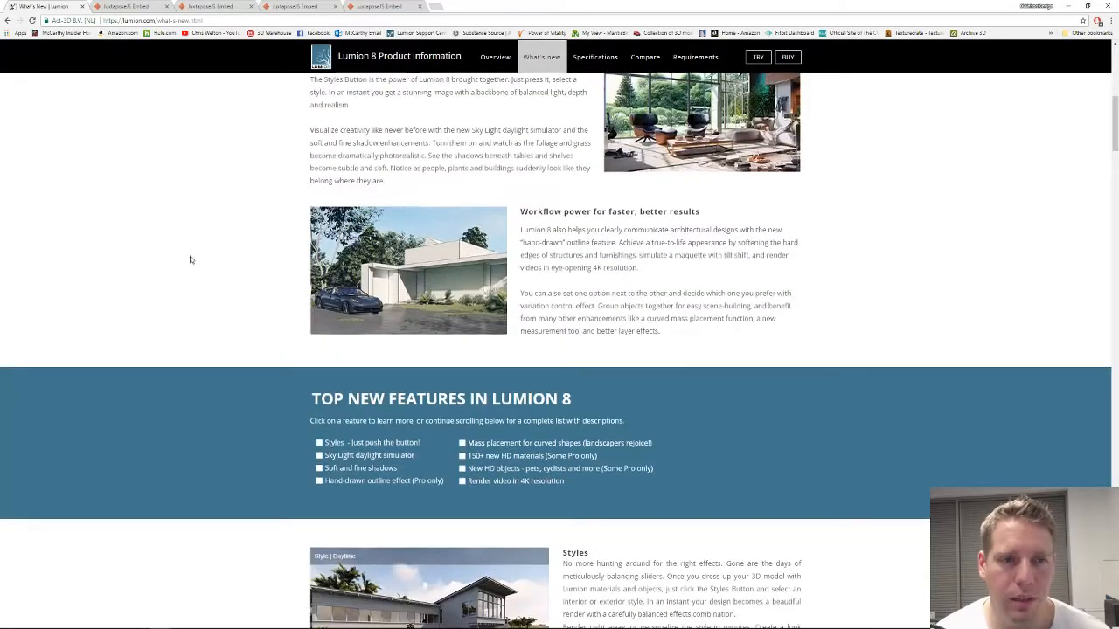
left_click(126, 7)
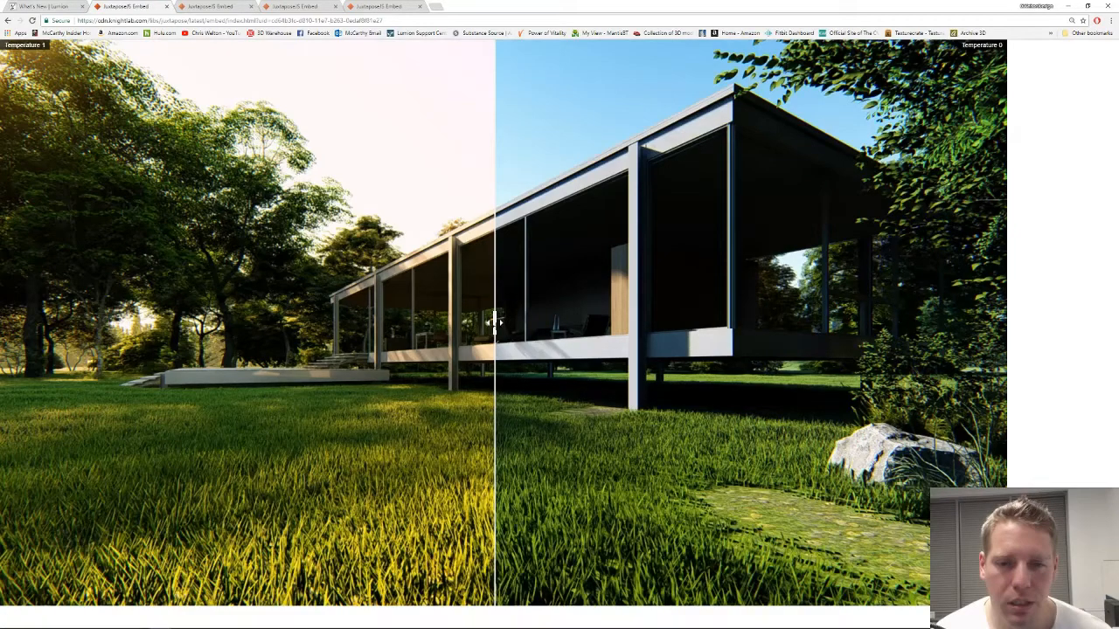
Sweep the Juxtapose slider to compare the warm-temperature render against the default.
left_click_drag(497, 322, 433, 321)
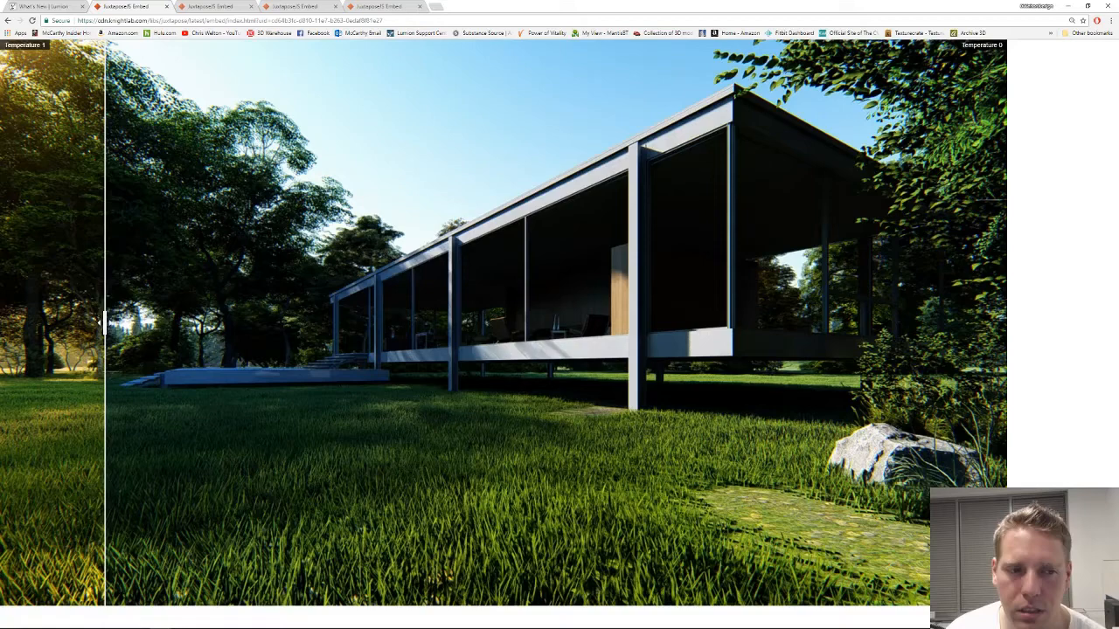
mouse_move(133, 265)
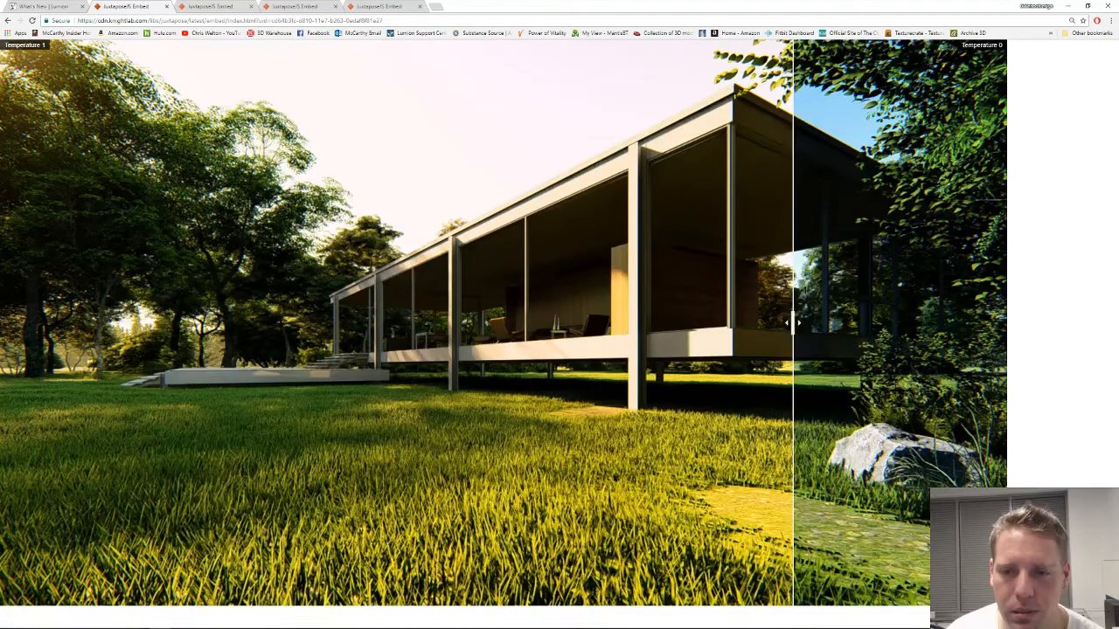
left_click_drag(790, 321, 101, 321)
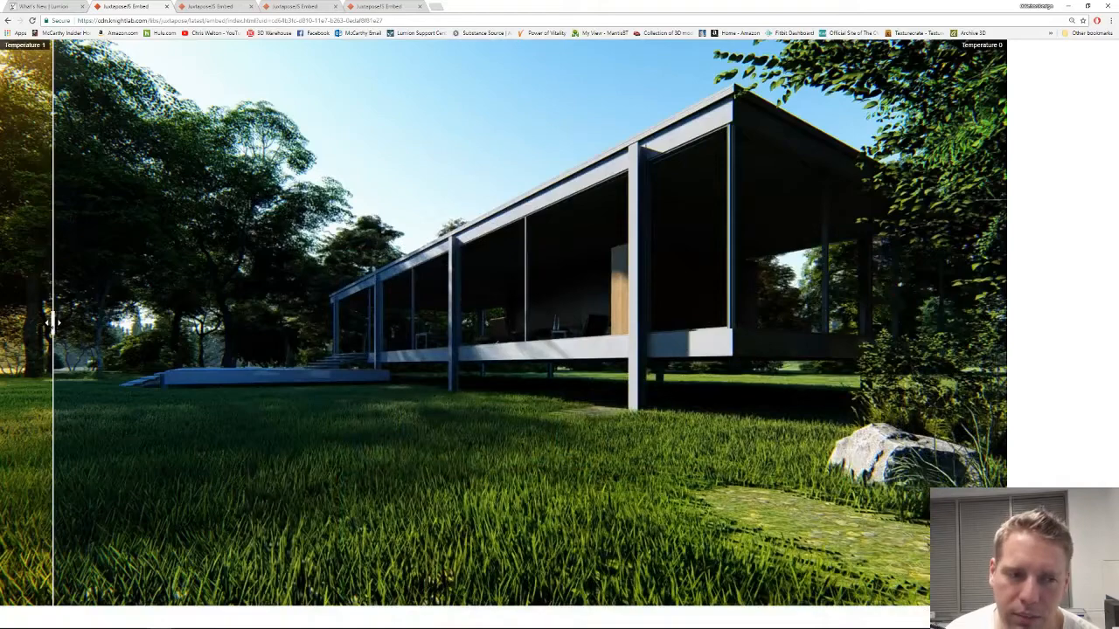
left_click_drag(53, 321, 402, 321)
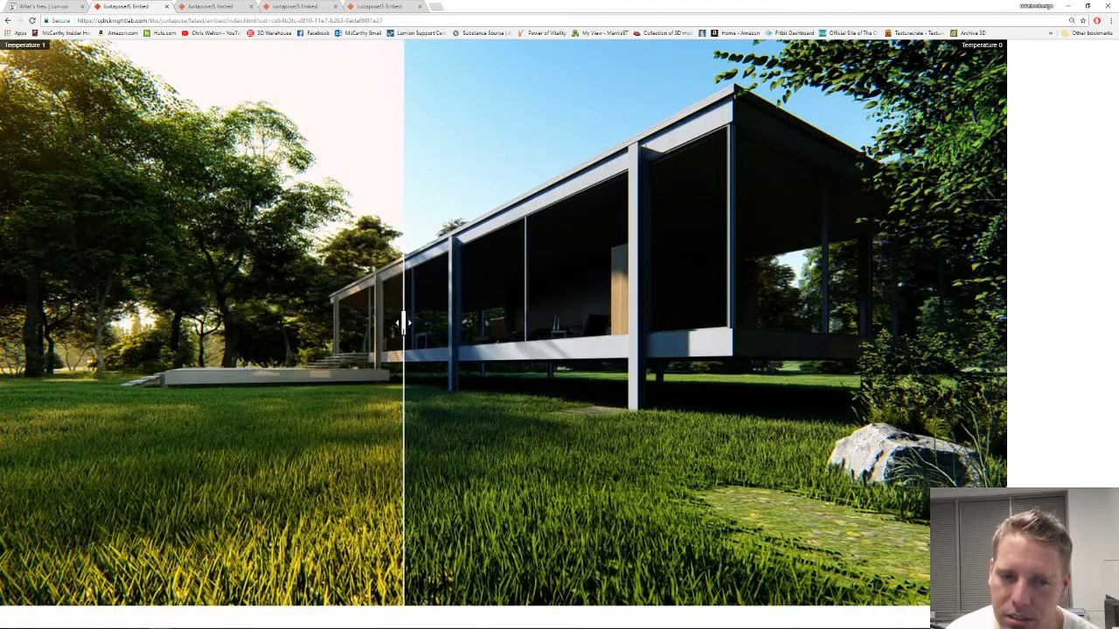
left_click_drag(402, 321, 918, 322)
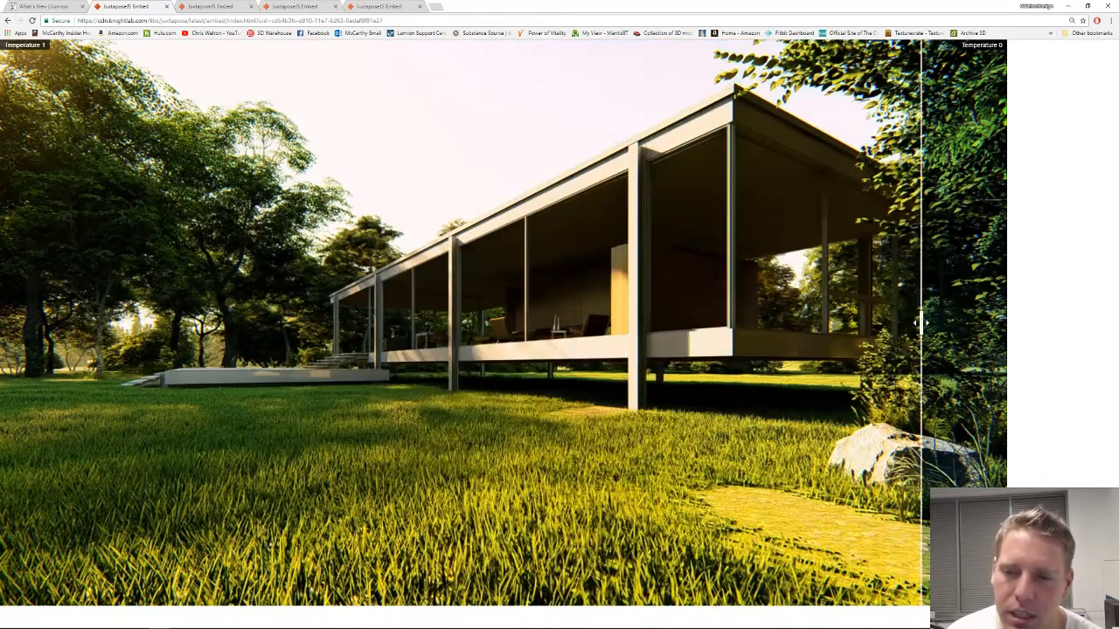
left_click_drag(917, 323, 437, 324)
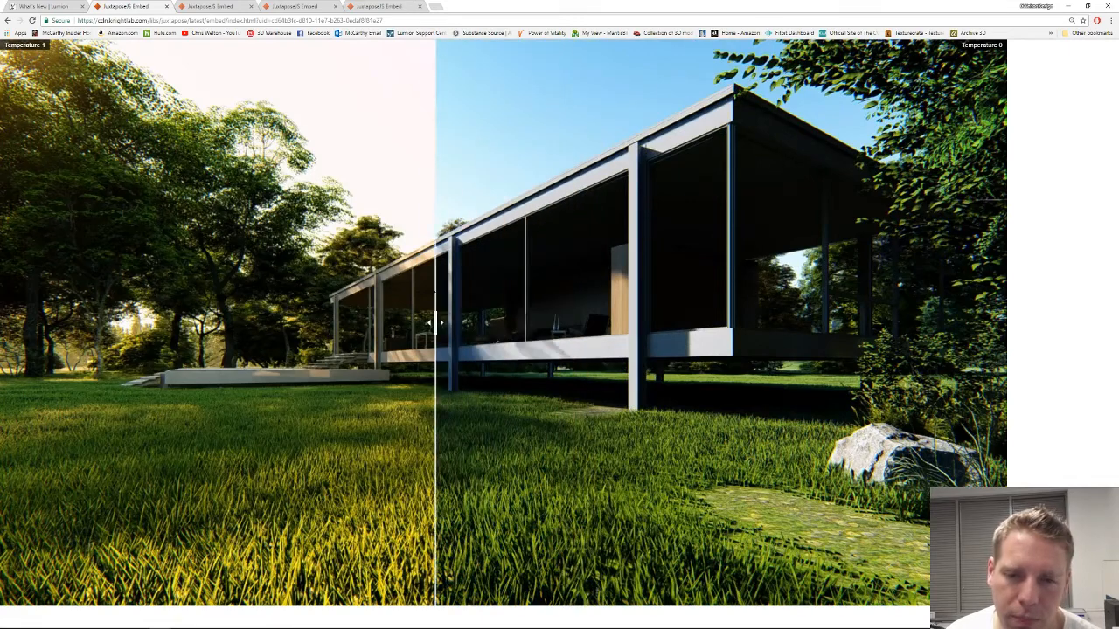
left_click_drag(437, 323, 447, 323)
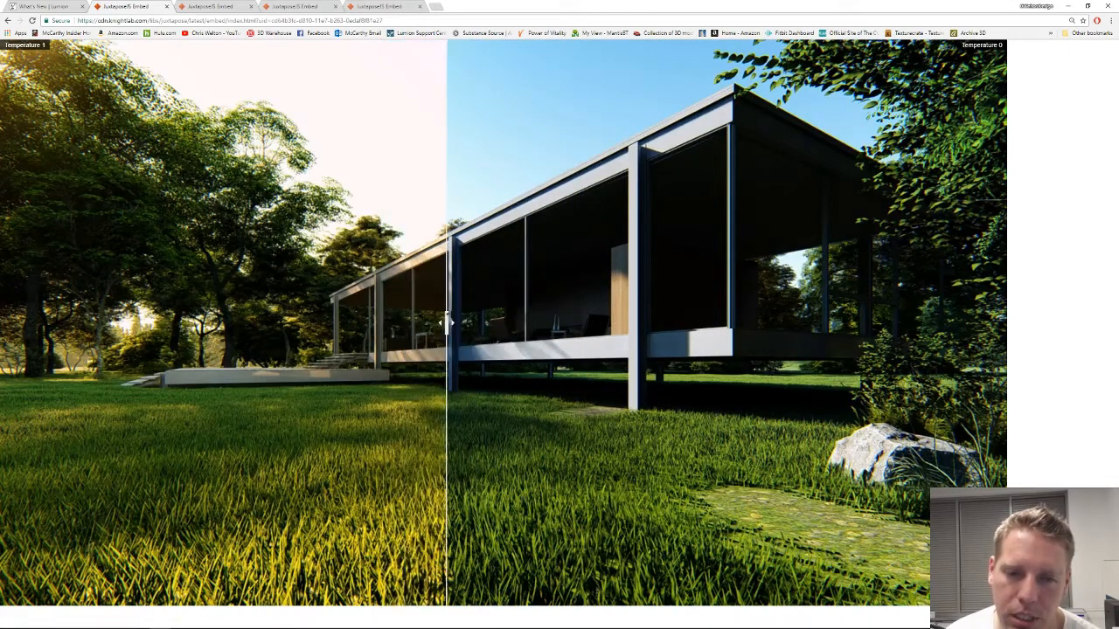
left_click_drag(446, 323, 475, 323)
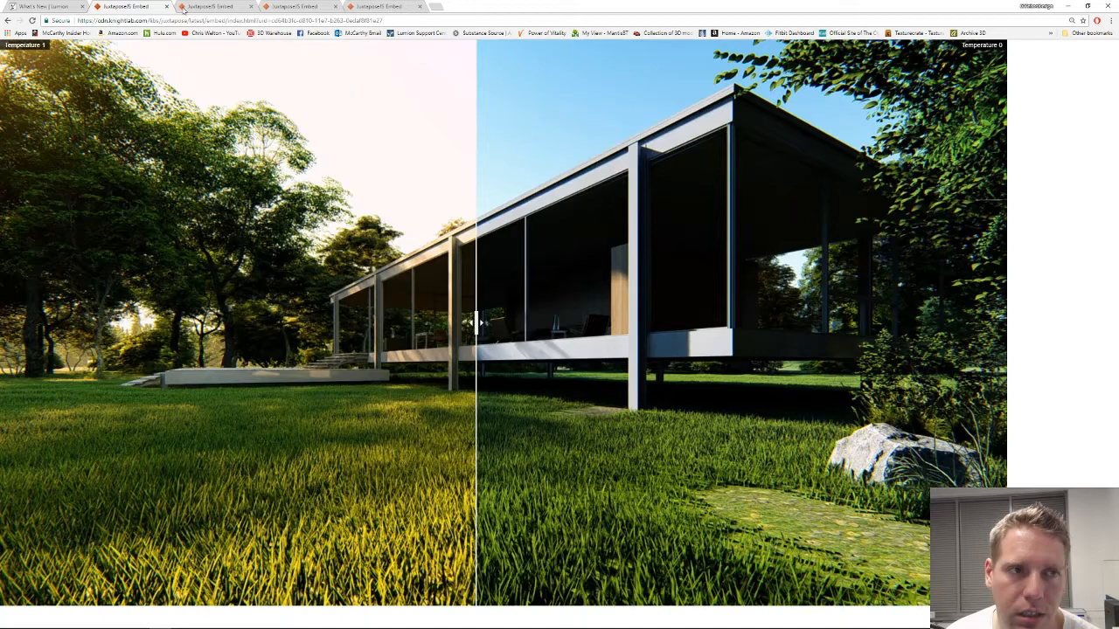
Sweep the slider to compare the cool blue render against the default, reaching the vibrance comparison.
left_click_drag(476, 328, 199, 329)
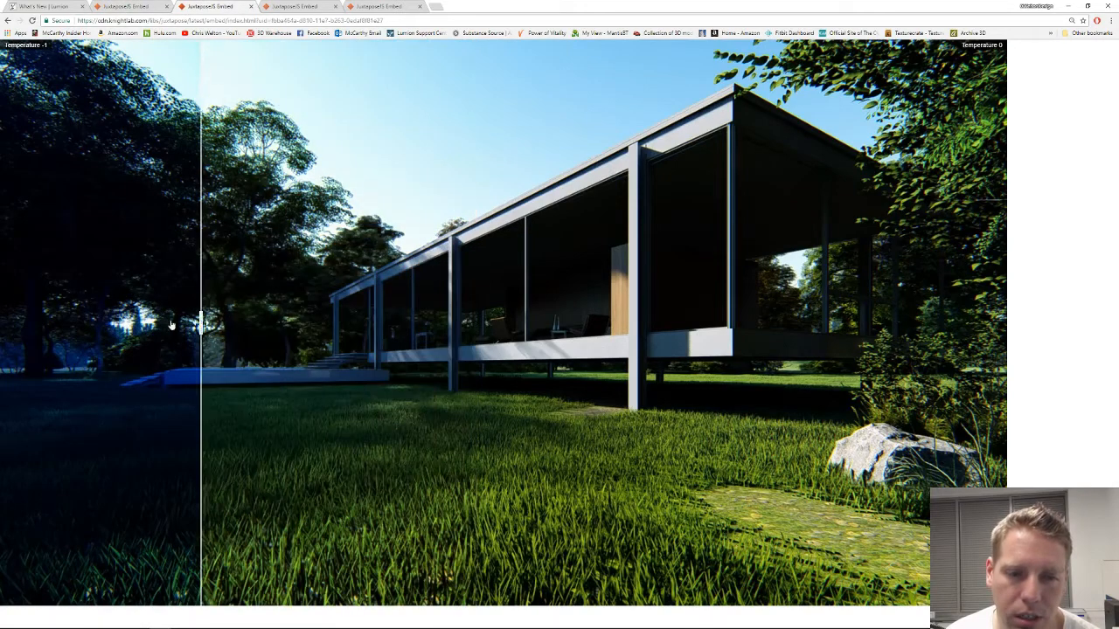
left_click_drag(199, 324, 528, 323)
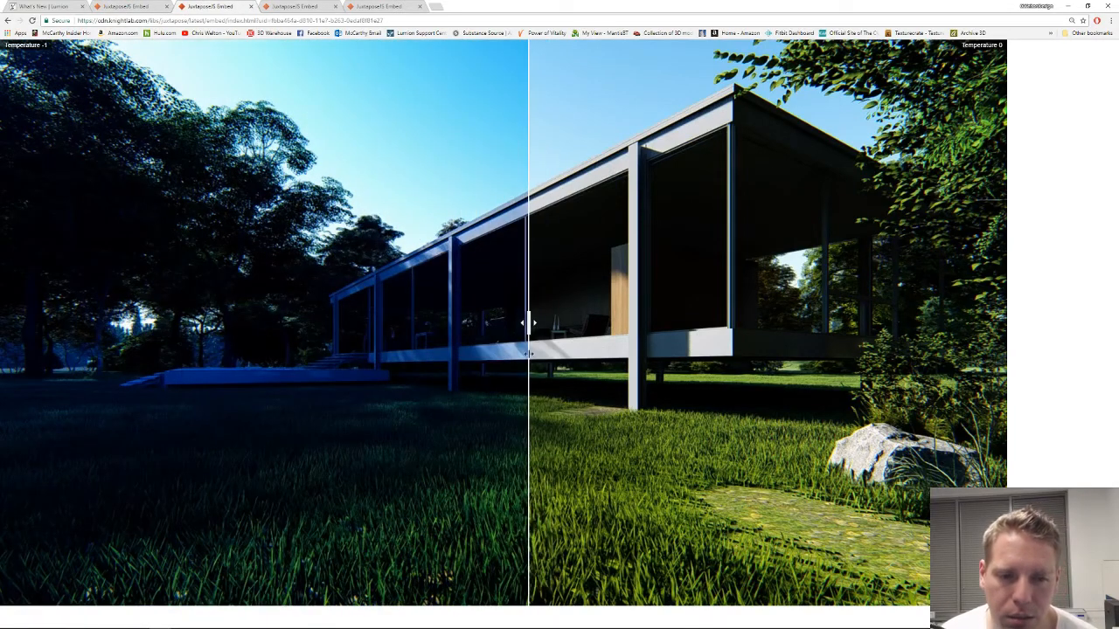
left_click_drag(528, 321, 493, 322)
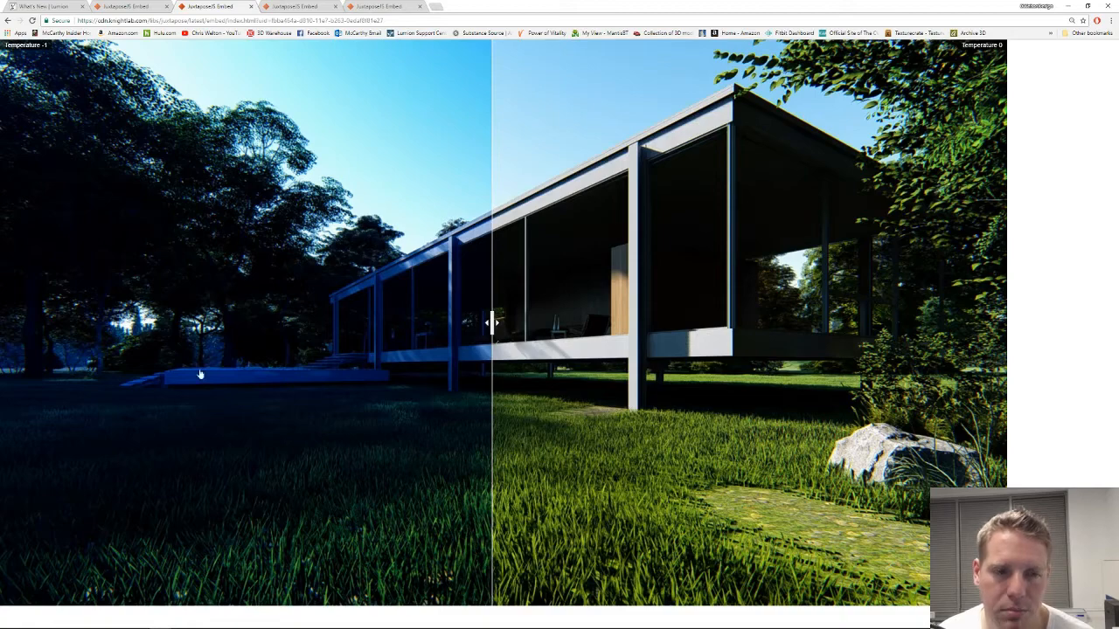
mouse_move(353, 49)
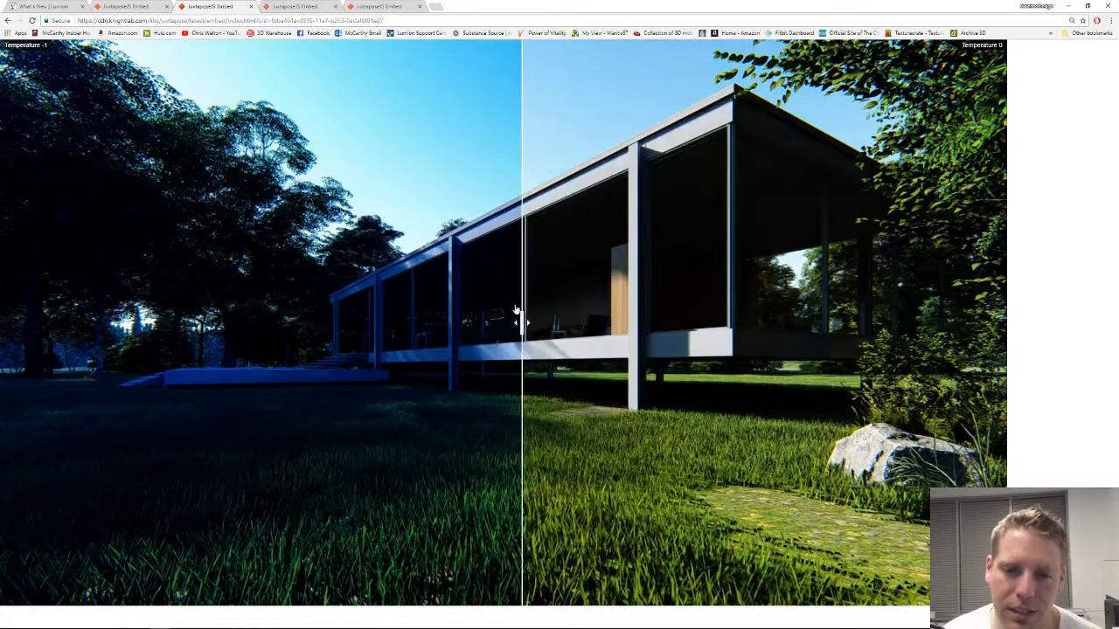
left_click_drag(521, 321, 311, 321)
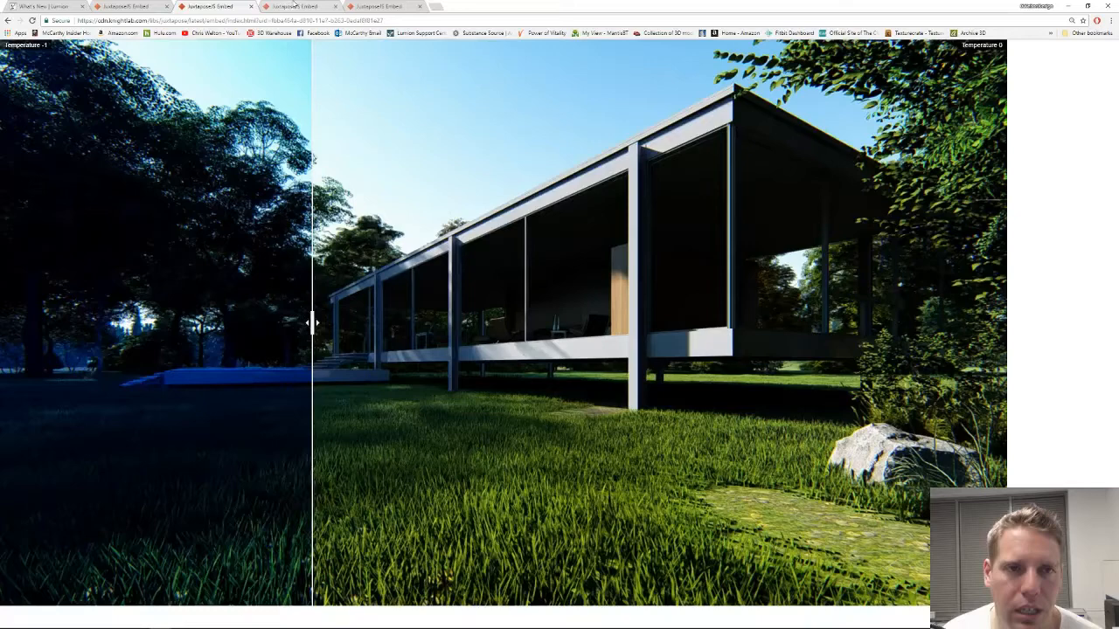
left_click_drag(311, 322, 234, 321)
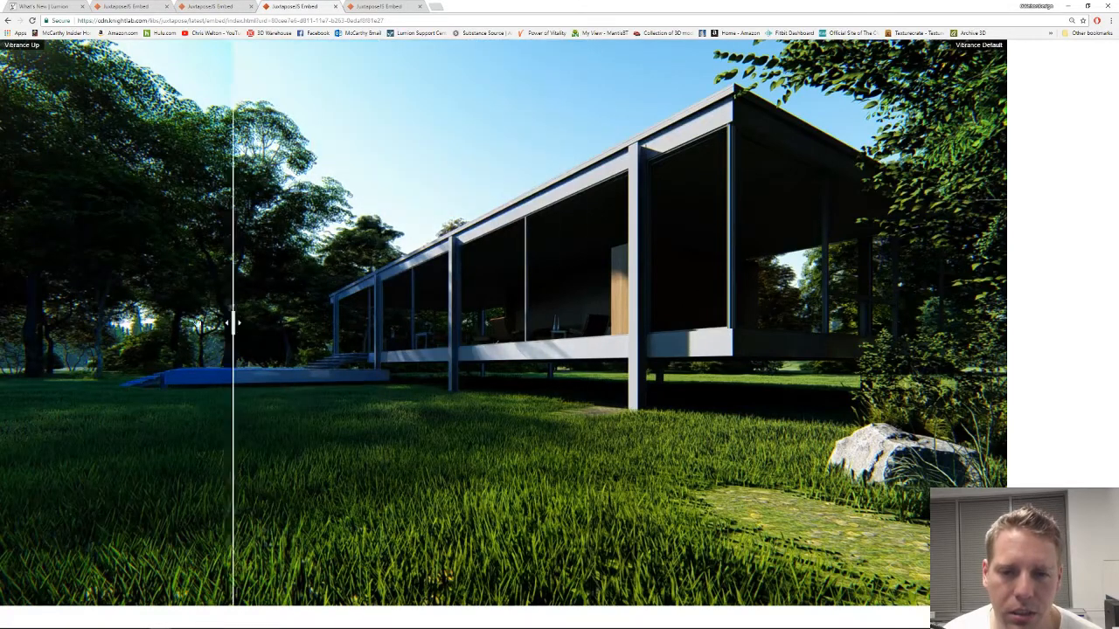
Compare the saturation-boosted render against the default with the Juxtapose slider.
left_click_drag(234, 321, 357, 322)
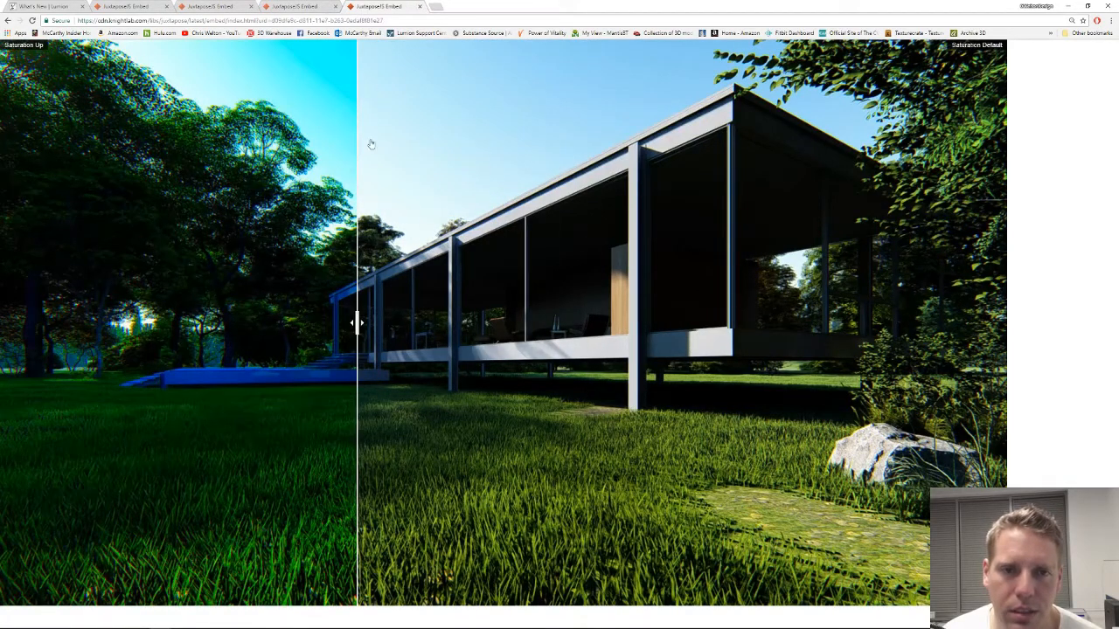
left_click_drag(356, 321, 14, 322)
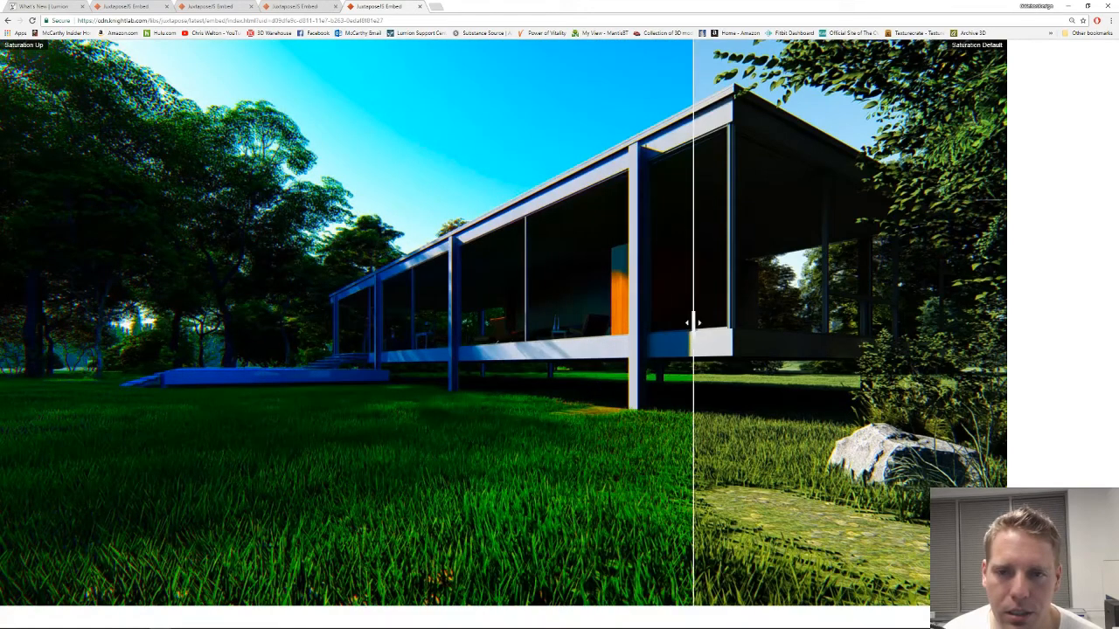
left_click_drag(692, 321, 820, 324)
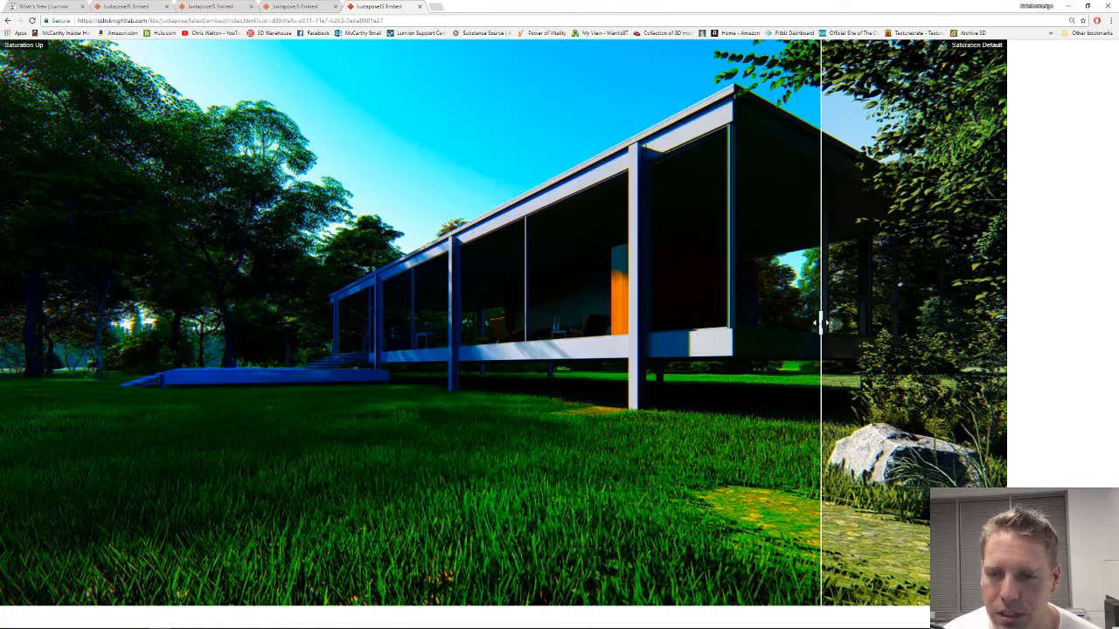
left_click_drag(818, 323, 912, 323)
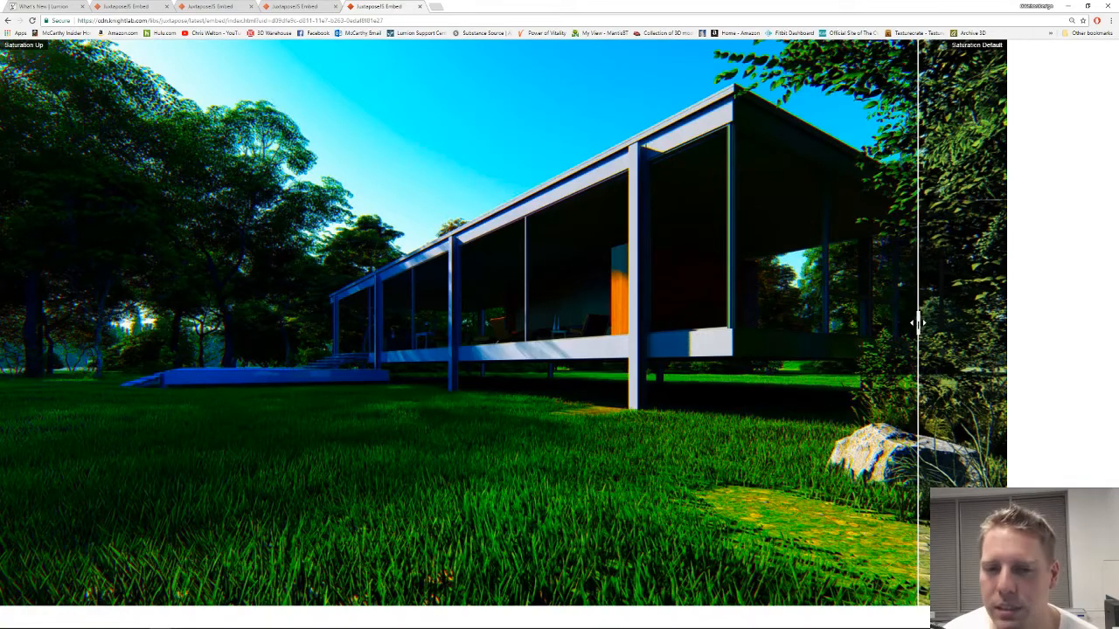
left_click_drag(917, 321, 78, 321)
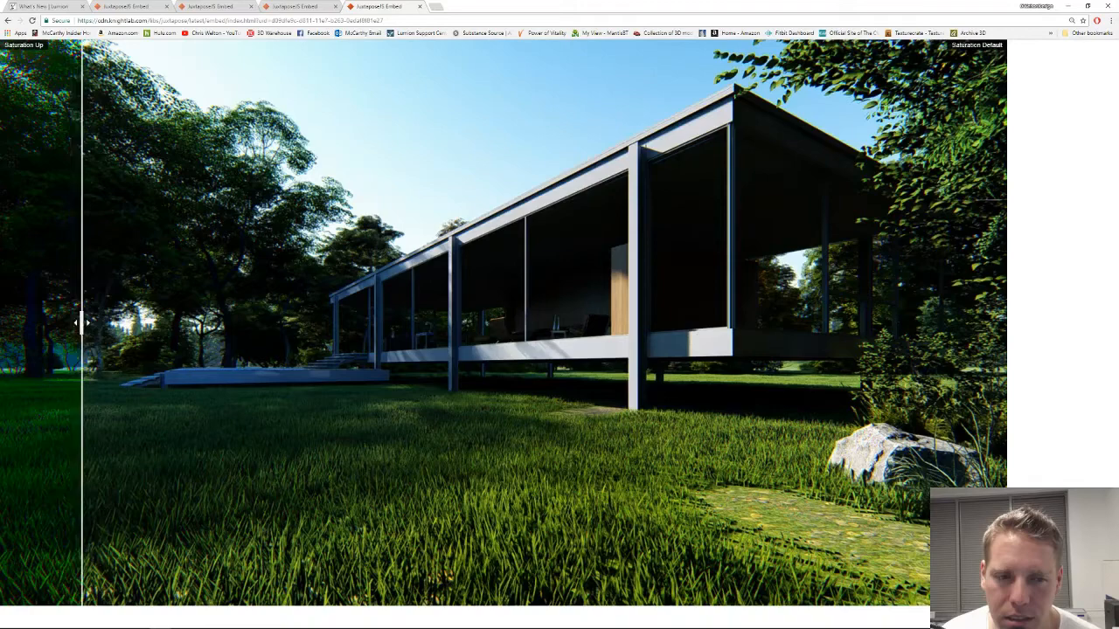
left_click_drag(79, 321, 930, 322)
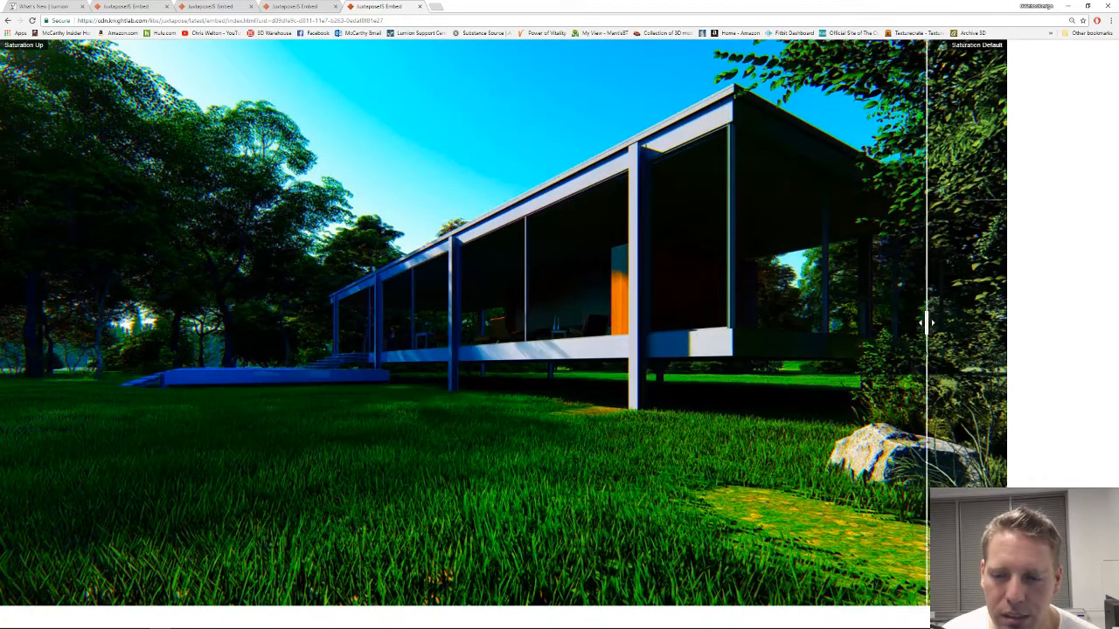
left_click_drag(926, 321, 370, 321)
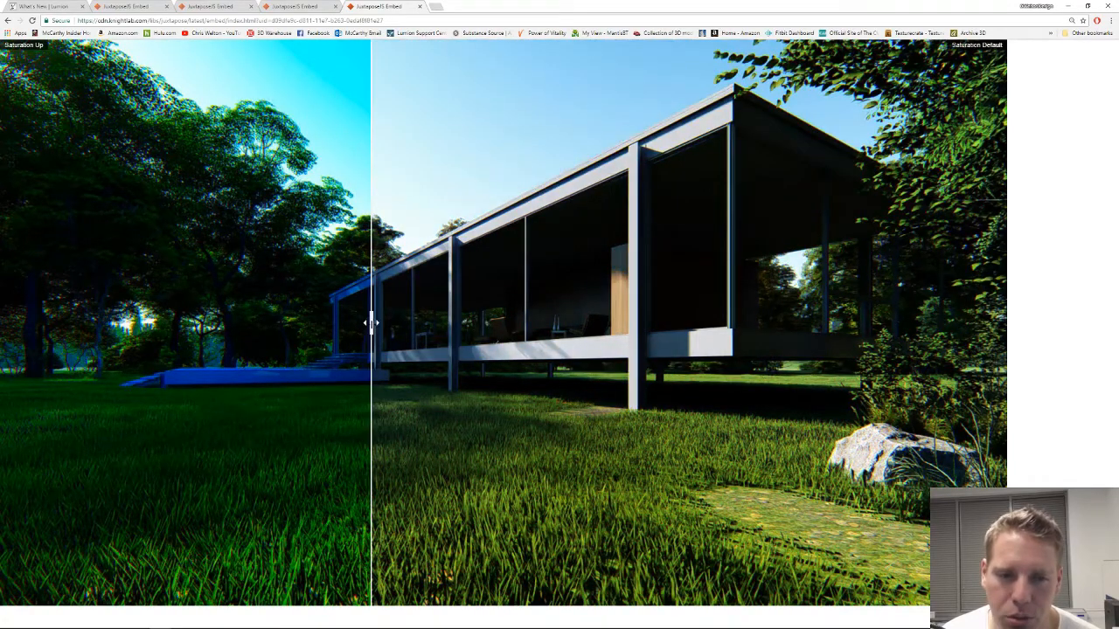
Compare the vibrance-boosted render against the default with the Juxtapose slider.
left_click_drag(371, 322, 171, 322)
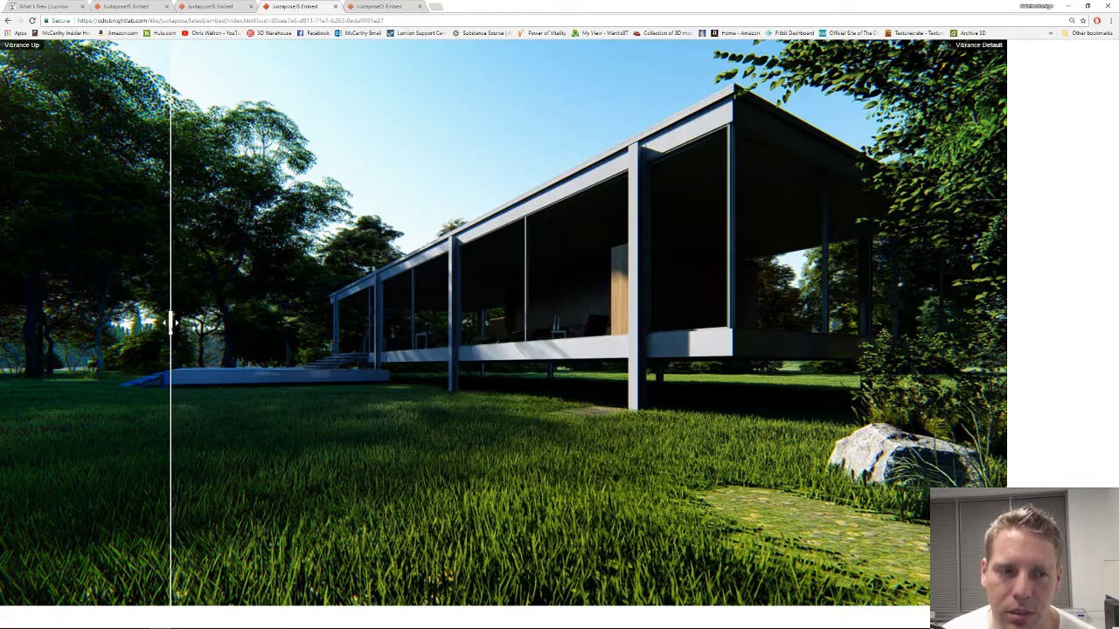
left_click_drag(171, 324, 953, 324)
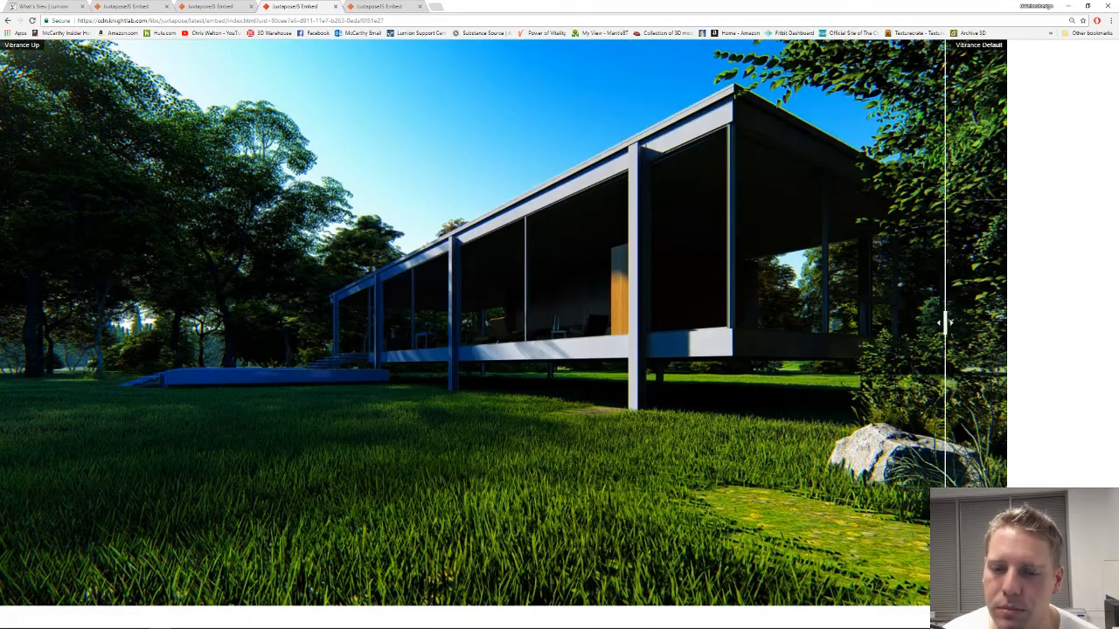
left_click_drag(945, 321, 358, 321)
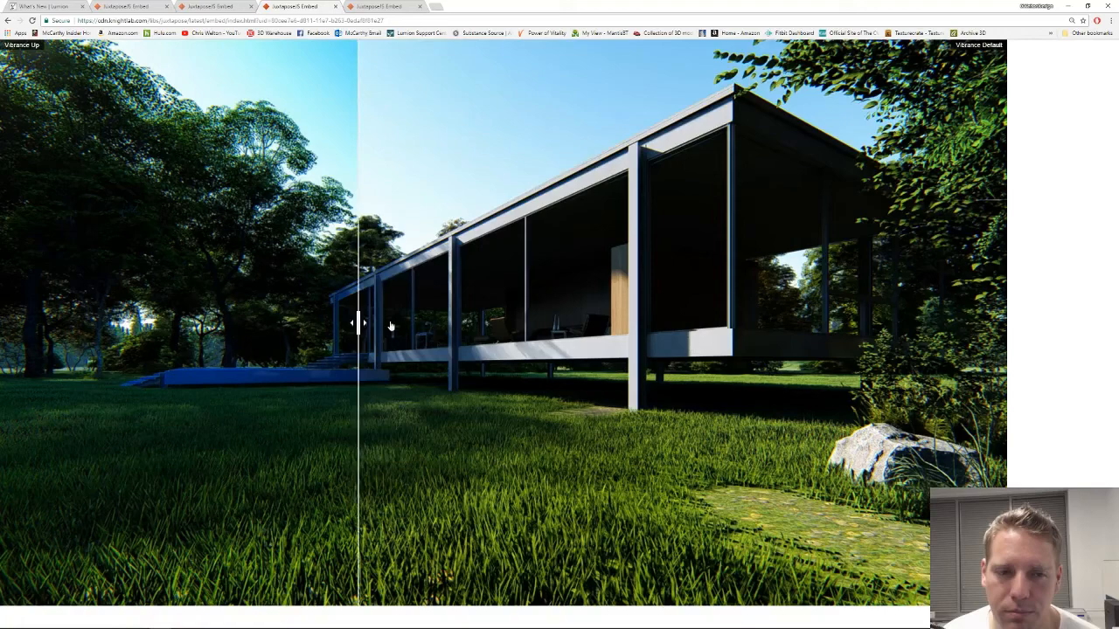
left_click_drag(358, 324, 514, 323)
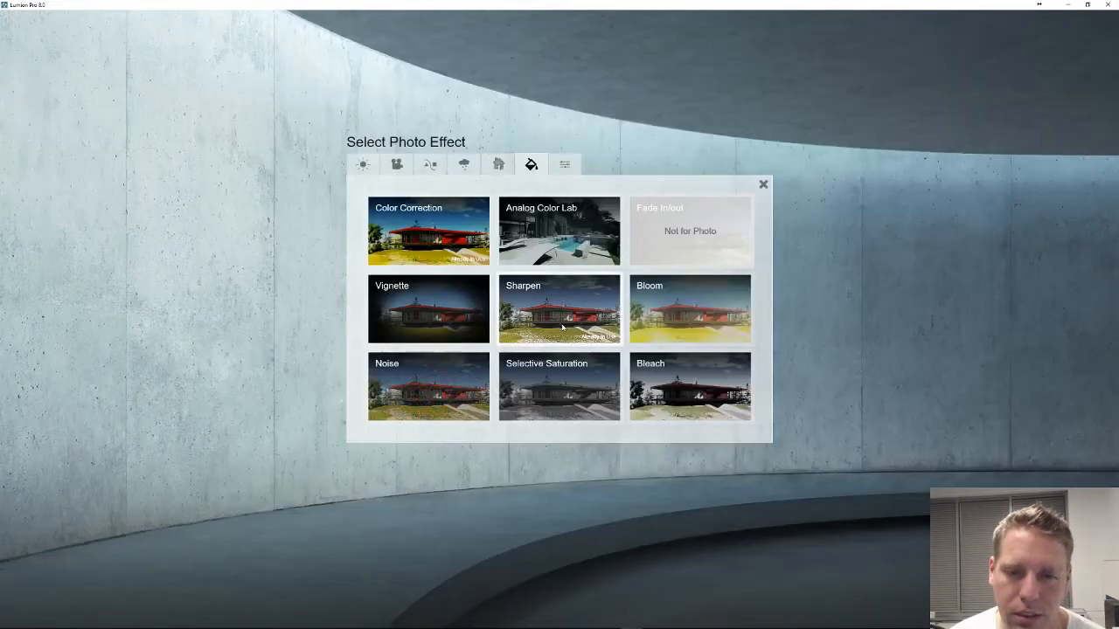
Add the Color Correction effect to the Daytime glass-house photo.
left_click(428, 230)
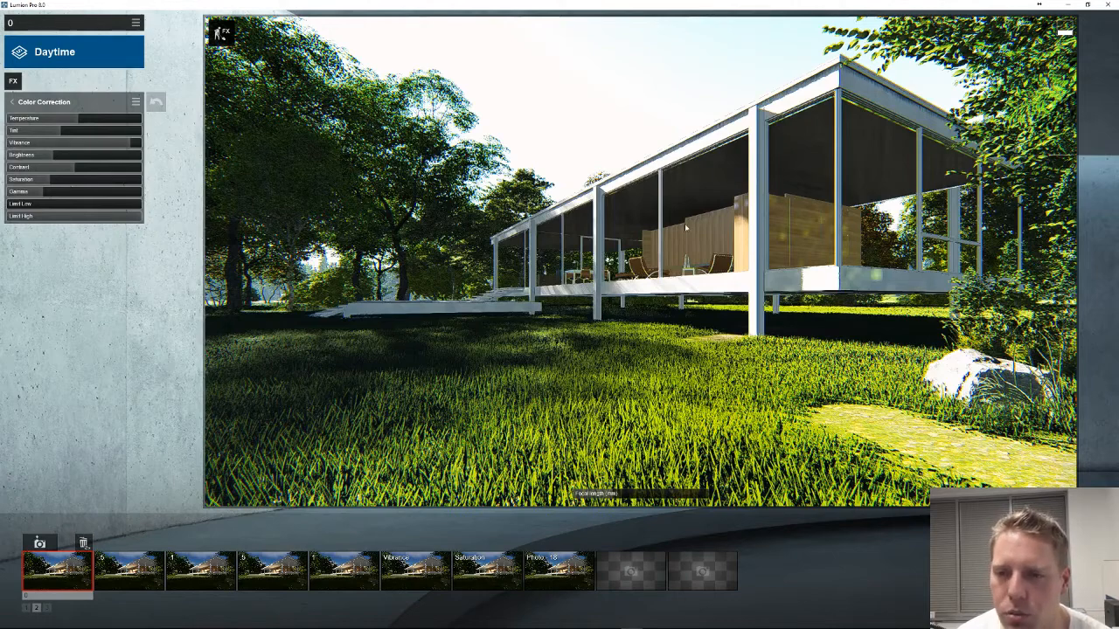
mouse_move(667, 206)
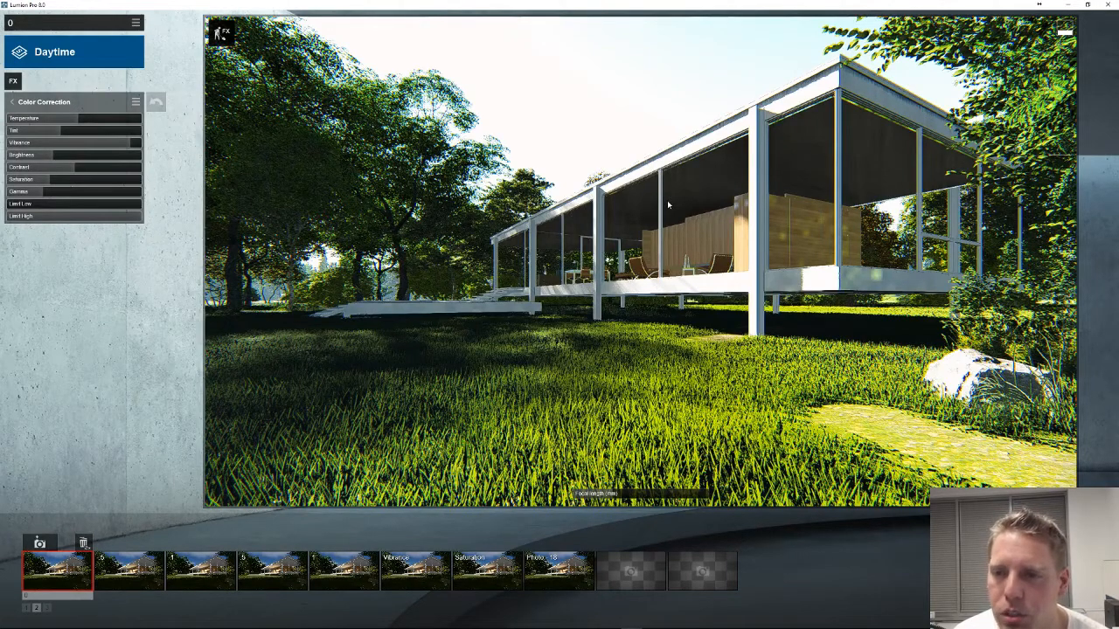
mouse_move(598, 151)
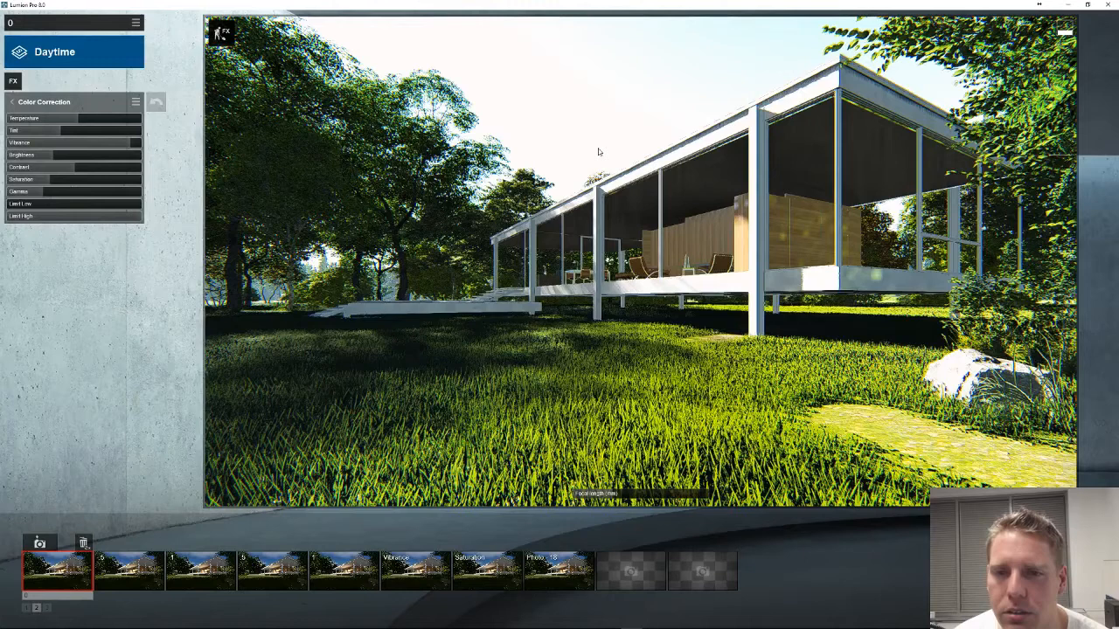